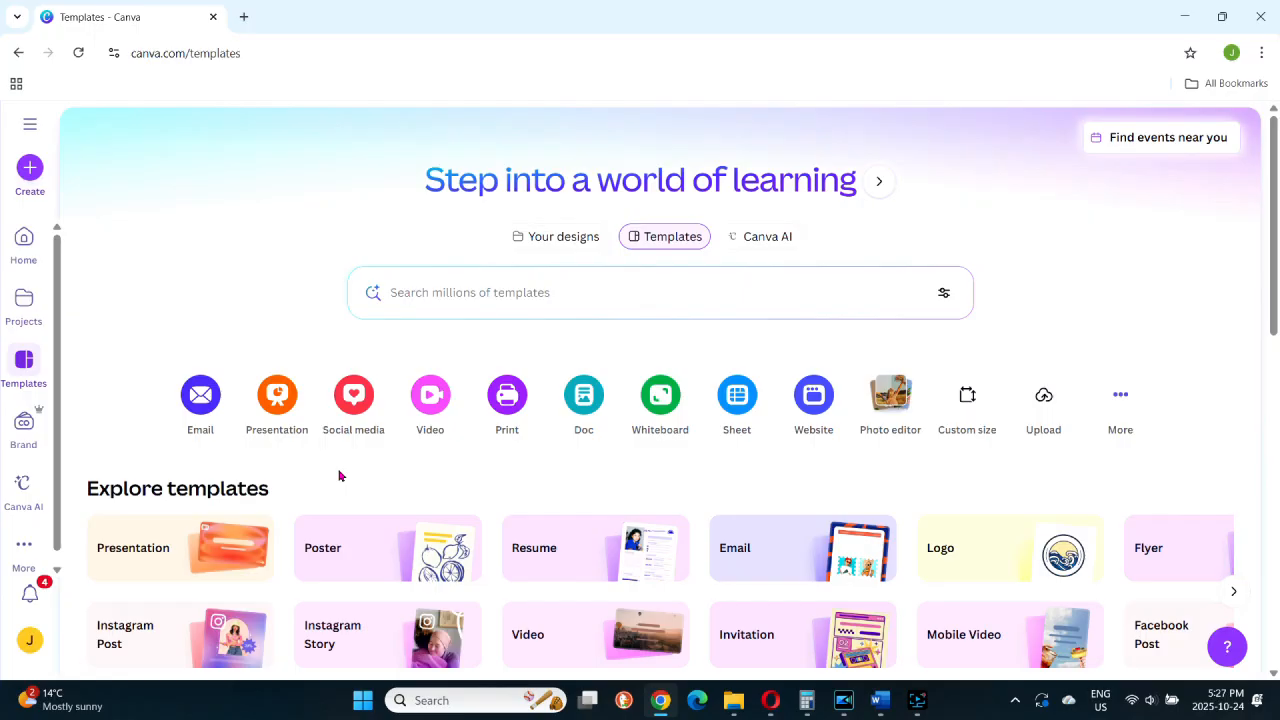
pyautogui.moveTo(276, 394)
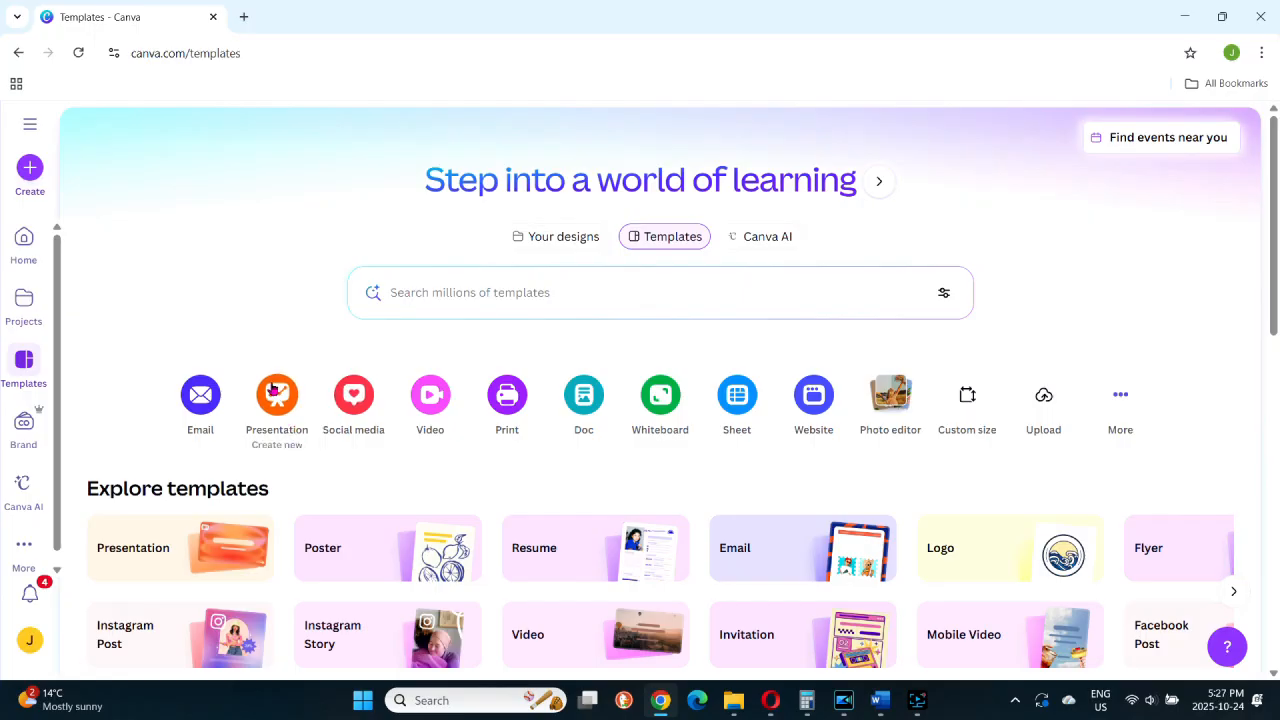
# Create a new blank presentation and give it the default mint-to-blue gradient background.
pyautogui.click(276, 396)
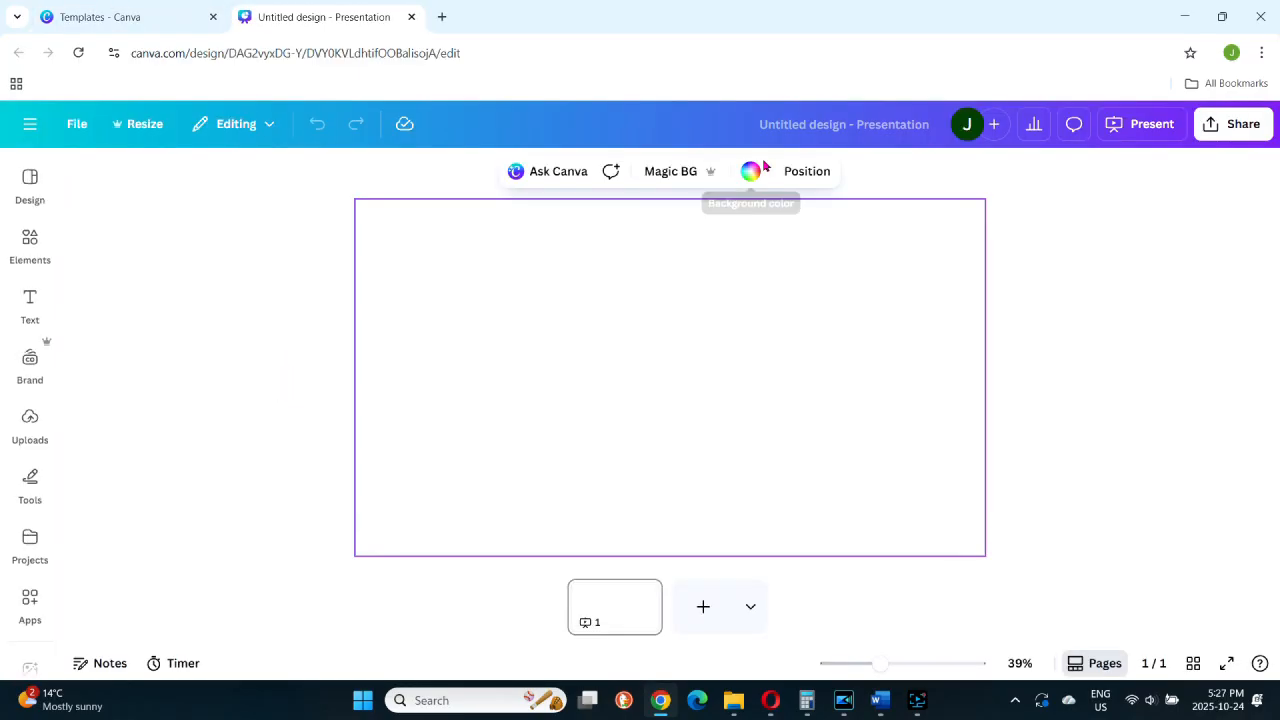
pyautogui.click(750, 172)
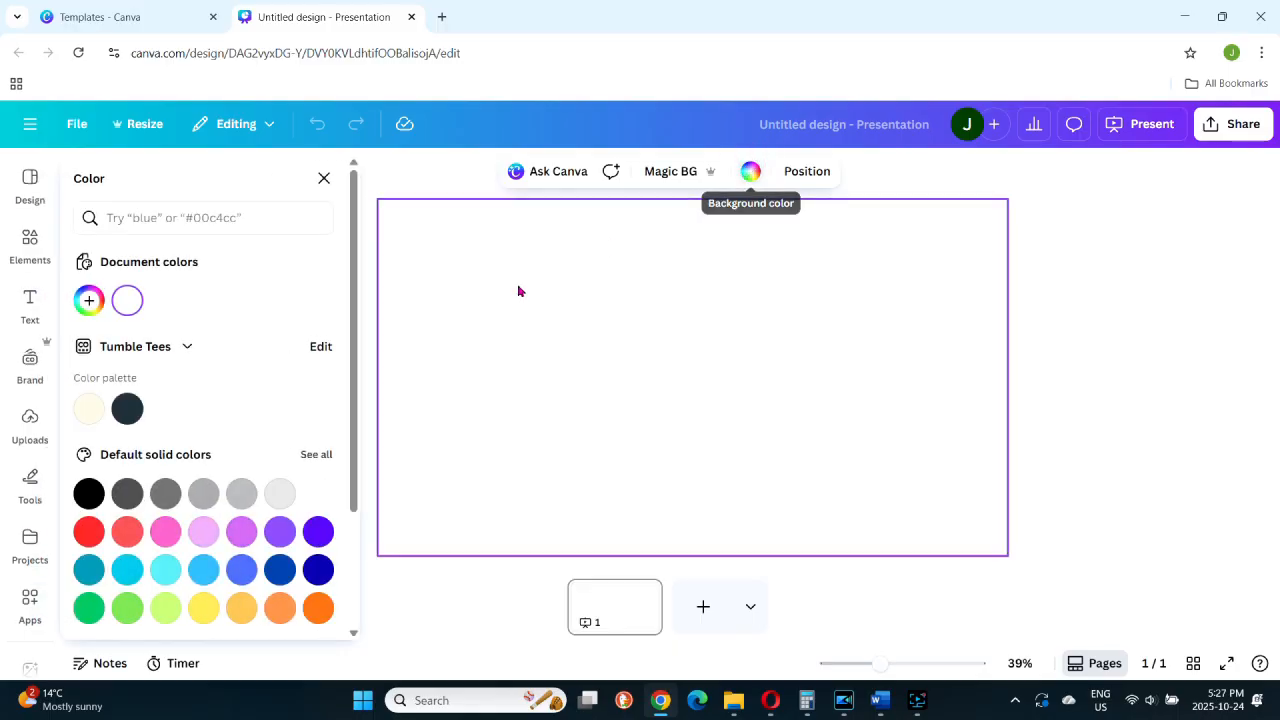
pyautogui.scroll(-3)
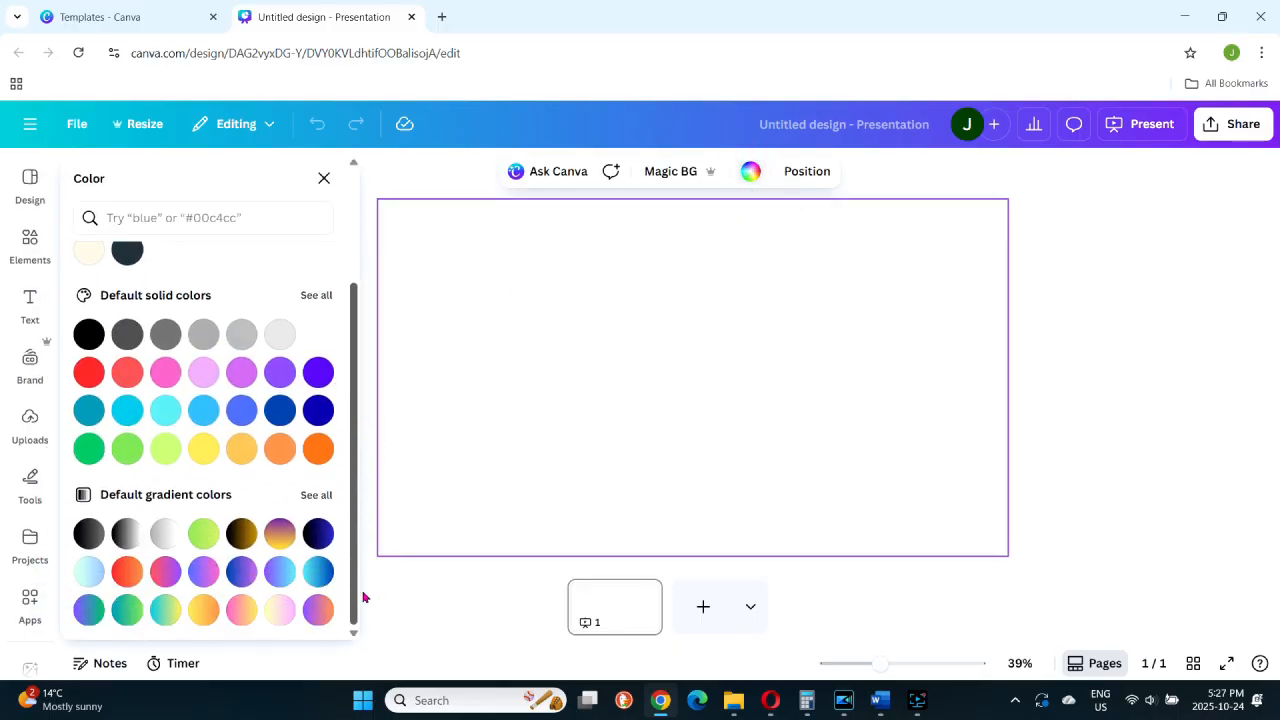
pyautogui.click(88, 572)
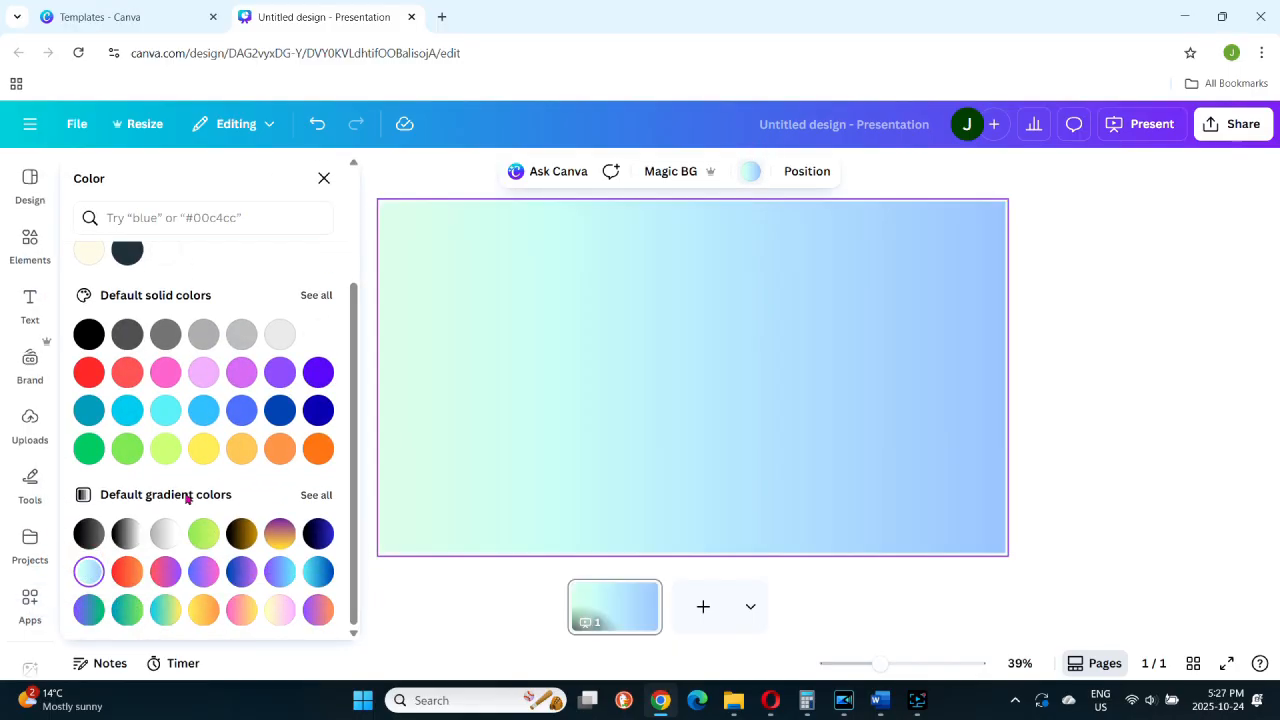
# Add the recently used wildflower line drawing and place it at lower left.
pyautogui.click(30, 304)
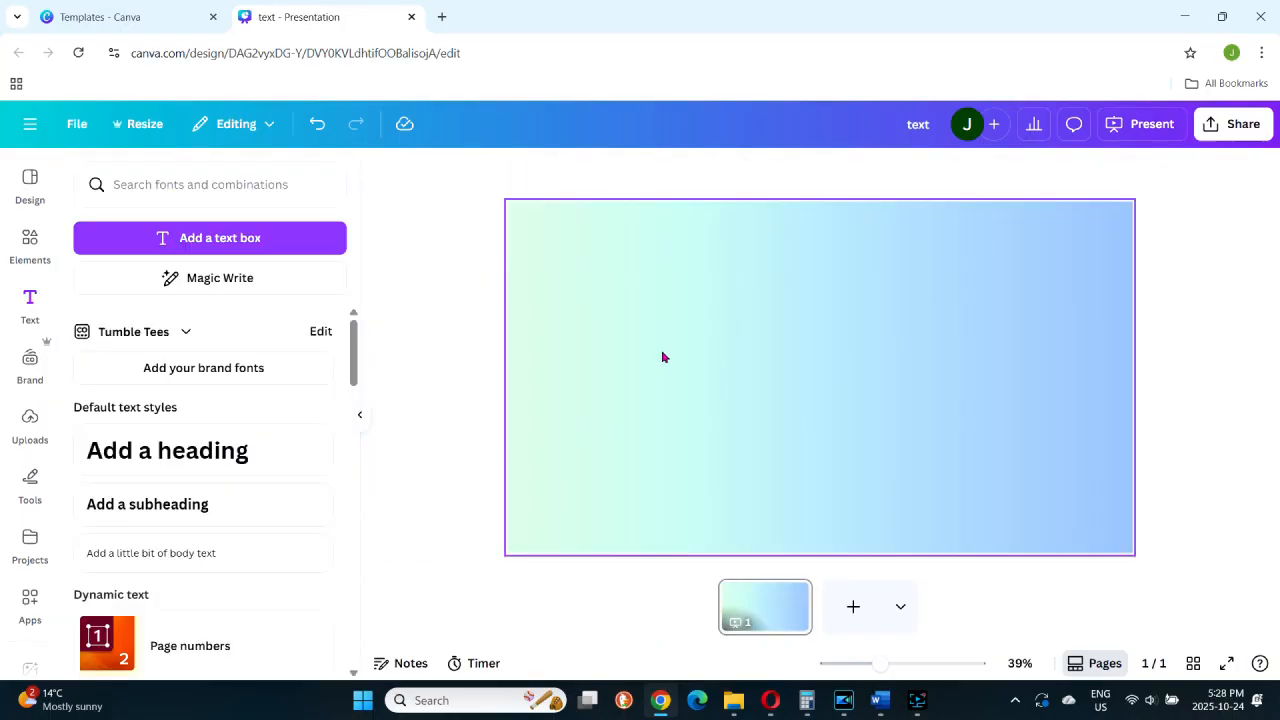
pyautogui.click(30, 236)
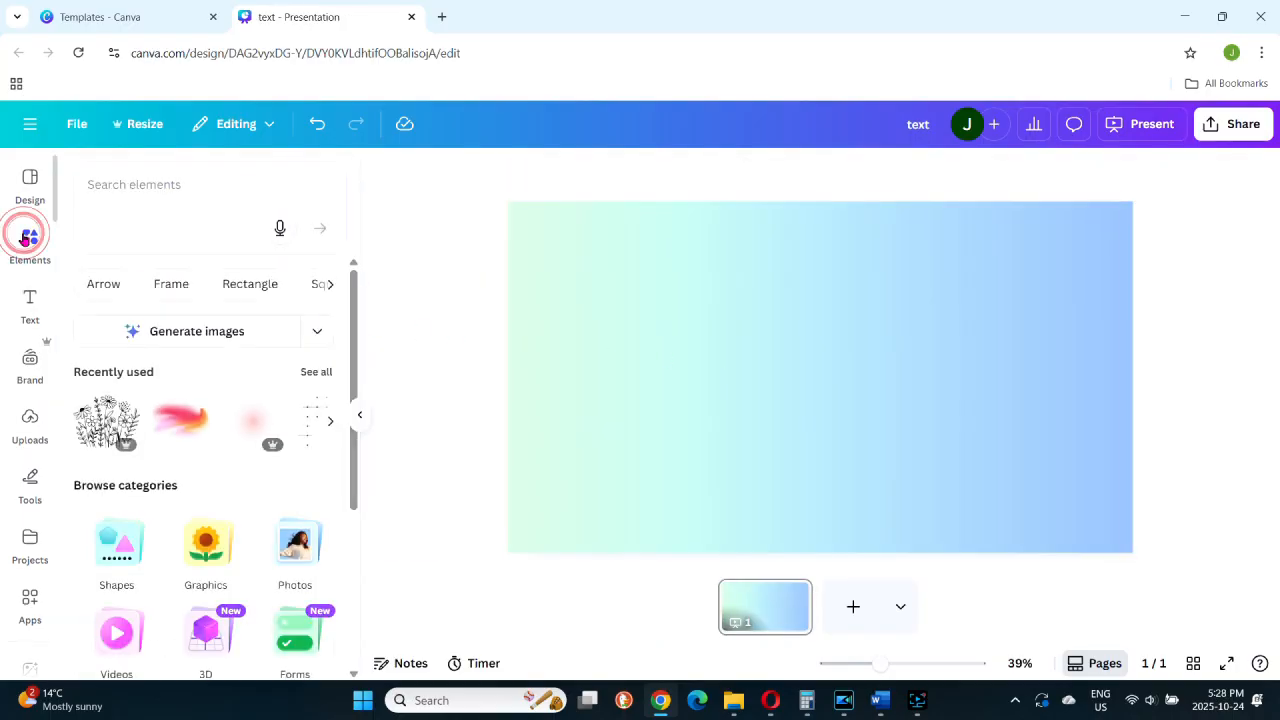
pyautogui.click(108, 424)
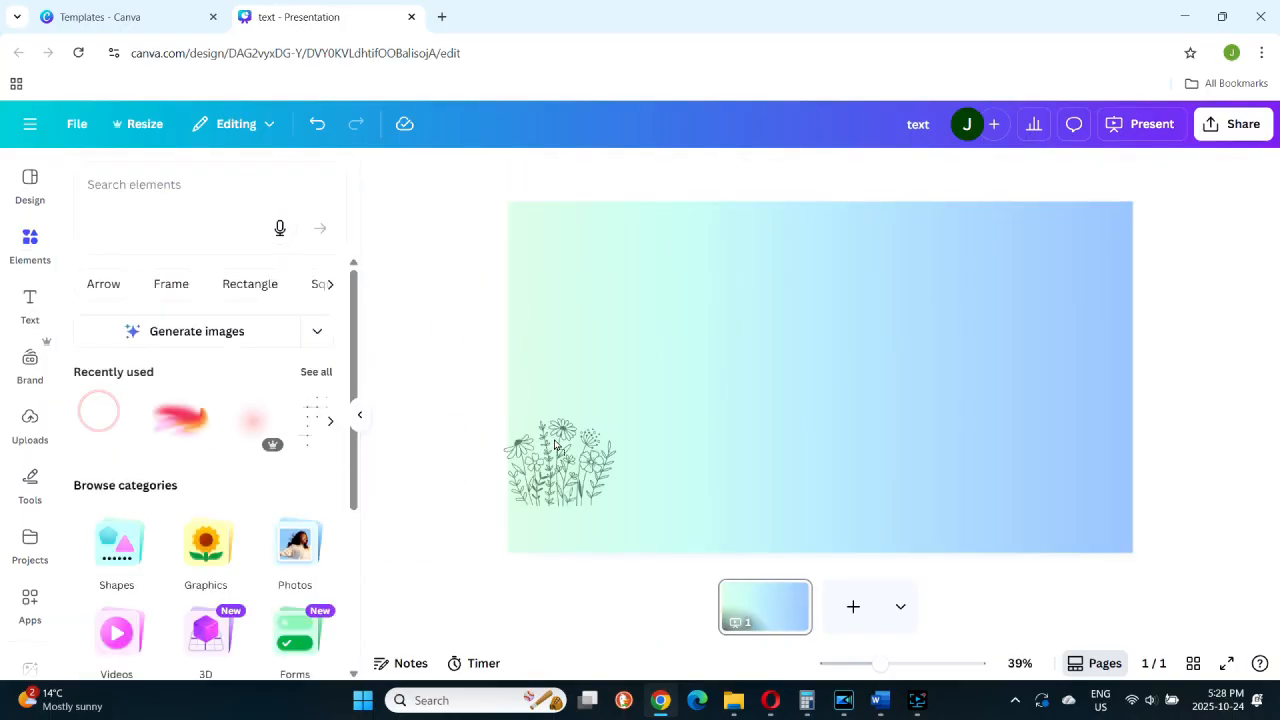
pyautogui.click(560, 460)
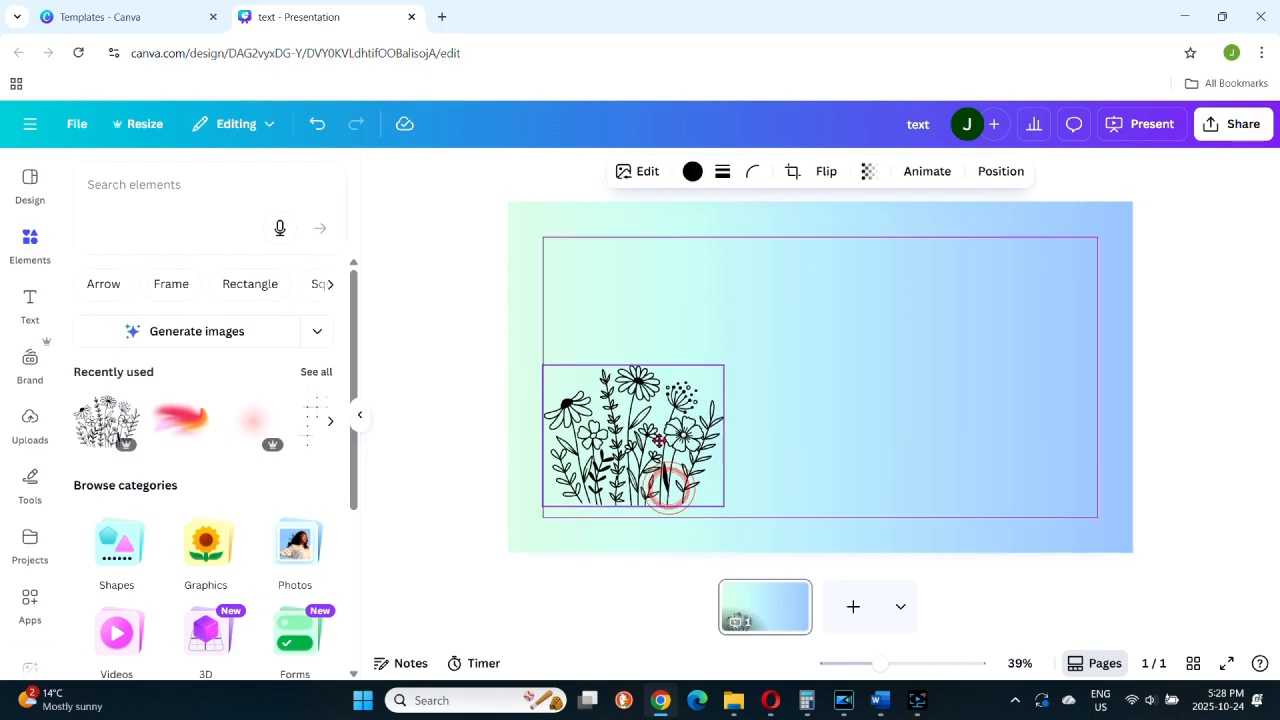
pyautogui.click(632, 440)
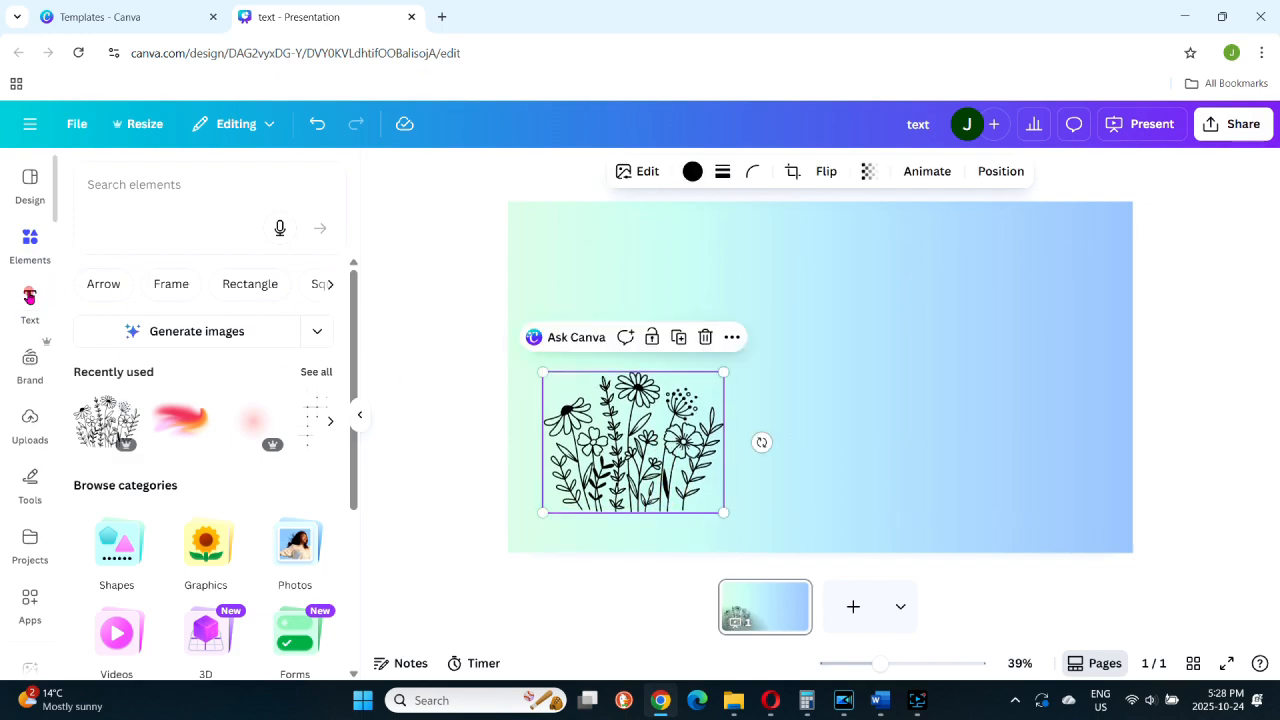
# Add a paragraph text box at upper right reading 'Text'.
pyautogui.click(30, 304)
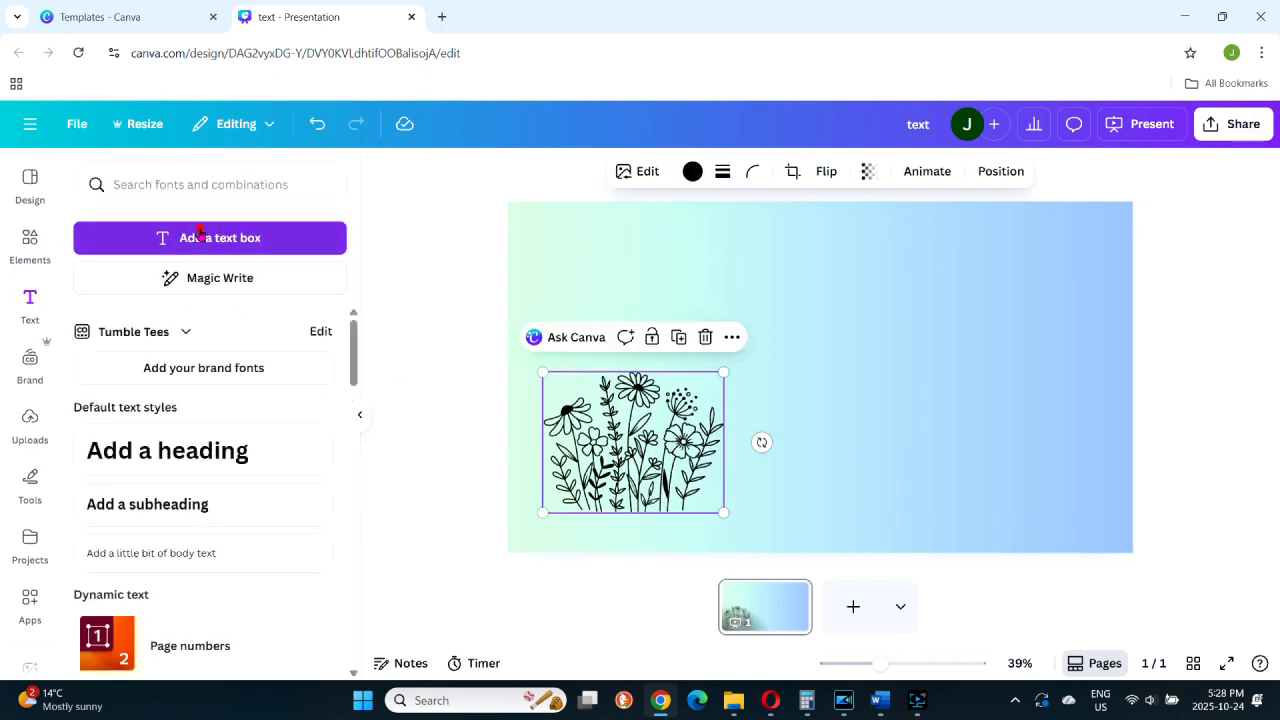
pyautogui.click(208, 236)
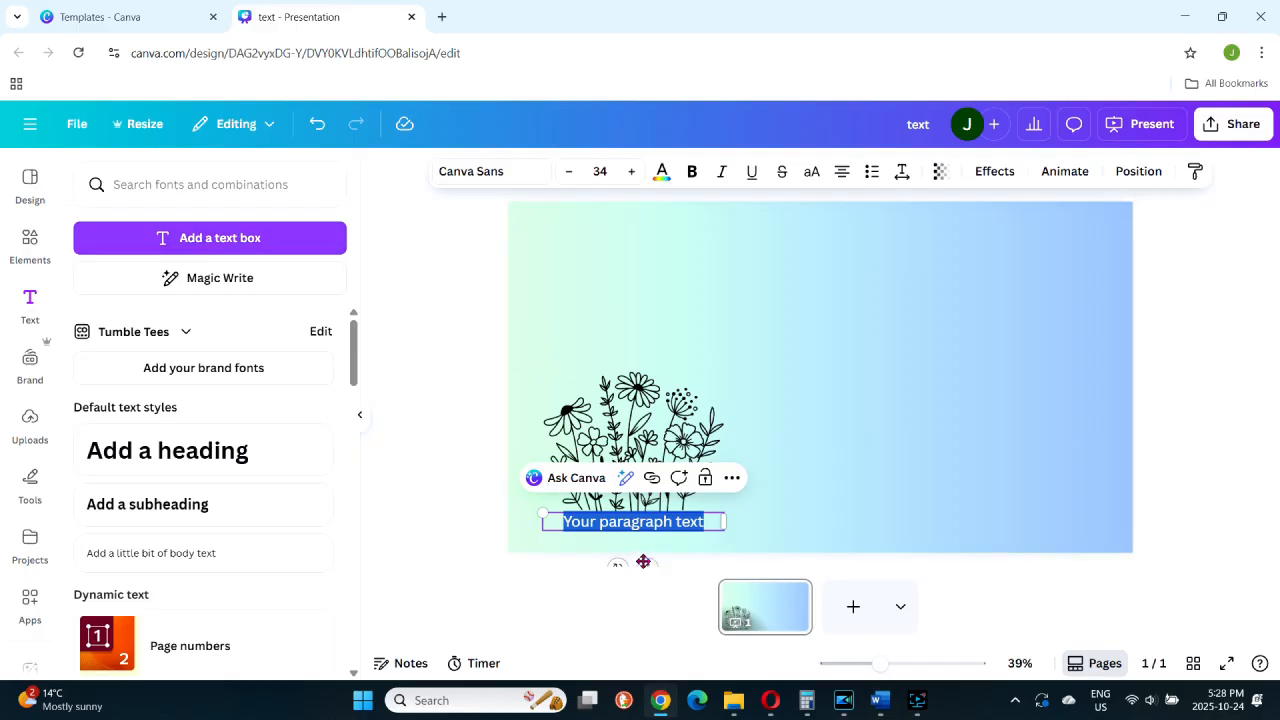
pyautogui.moveTo(632, 520); pyautogui.dragTo(900, 318)
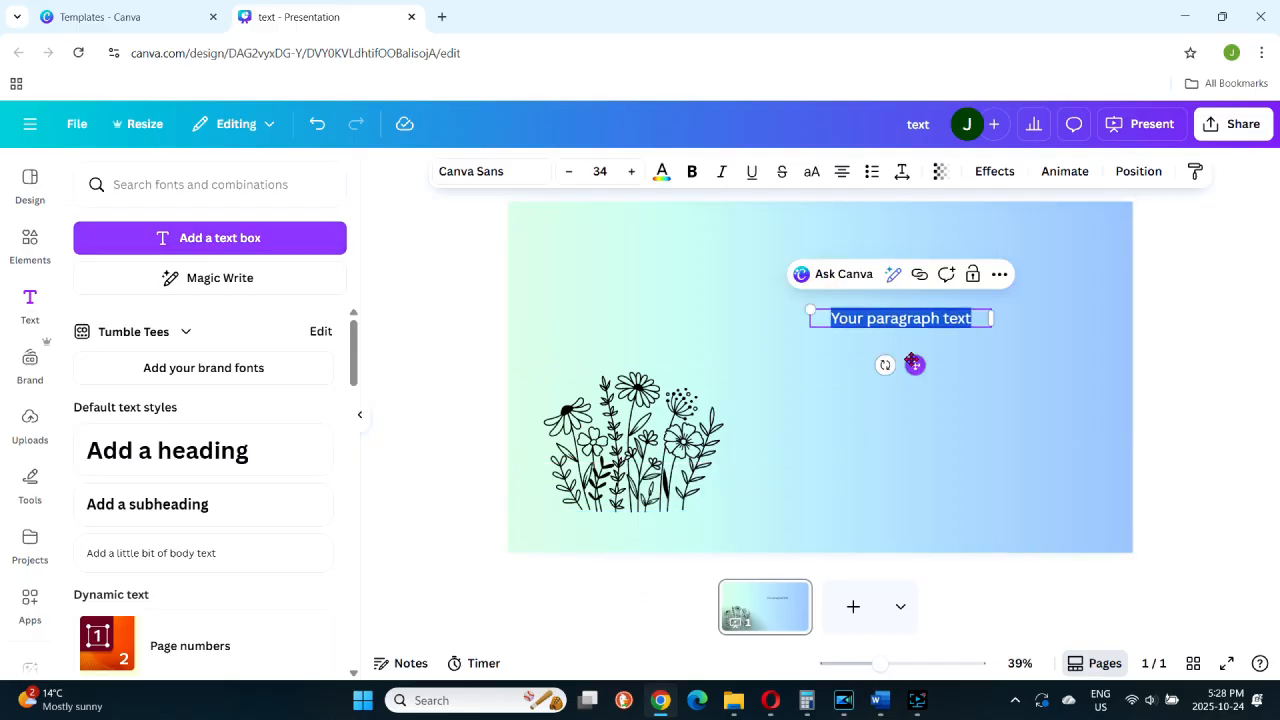
pyautogui.write('t')
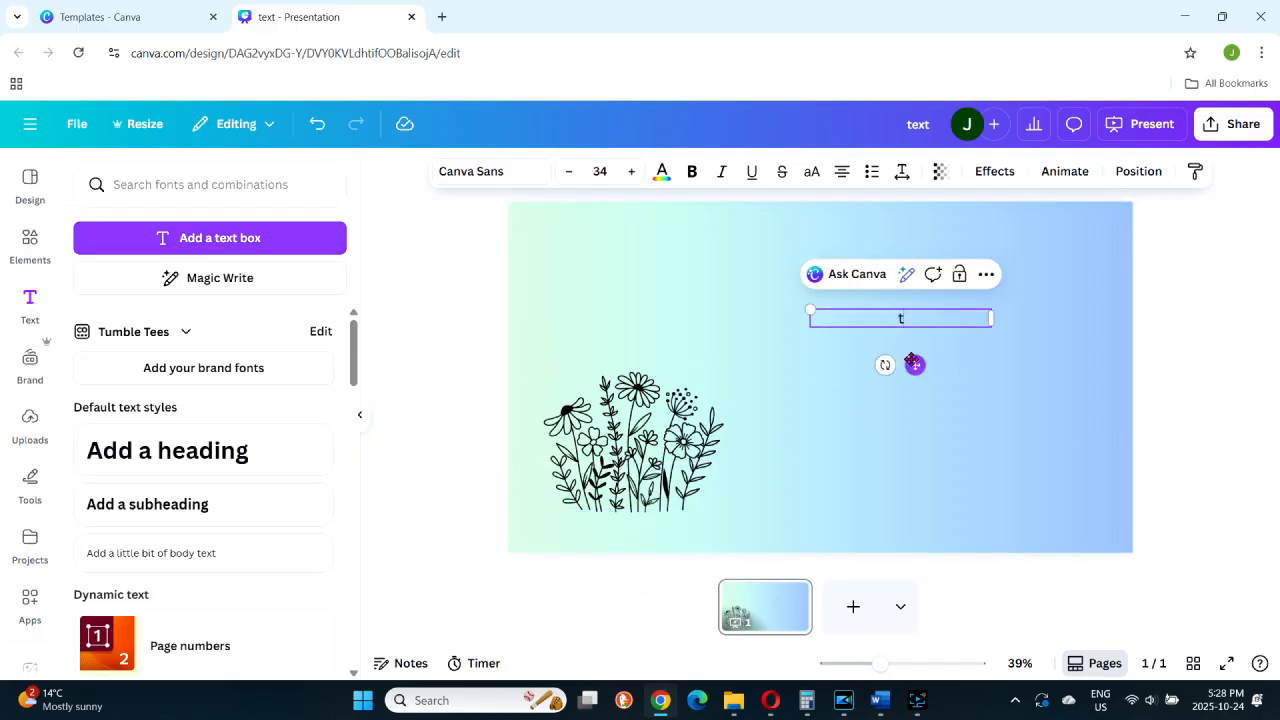
pyautogui.write('Text')
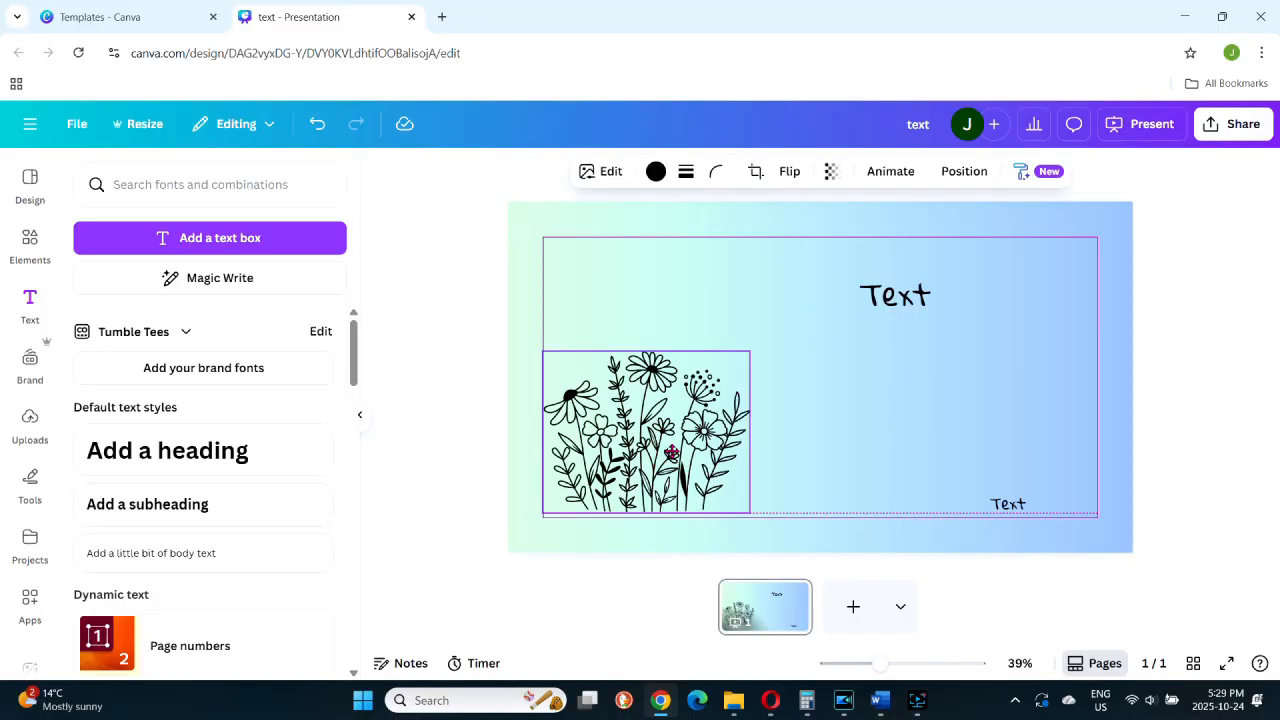
pyautogui.click(646, 436)
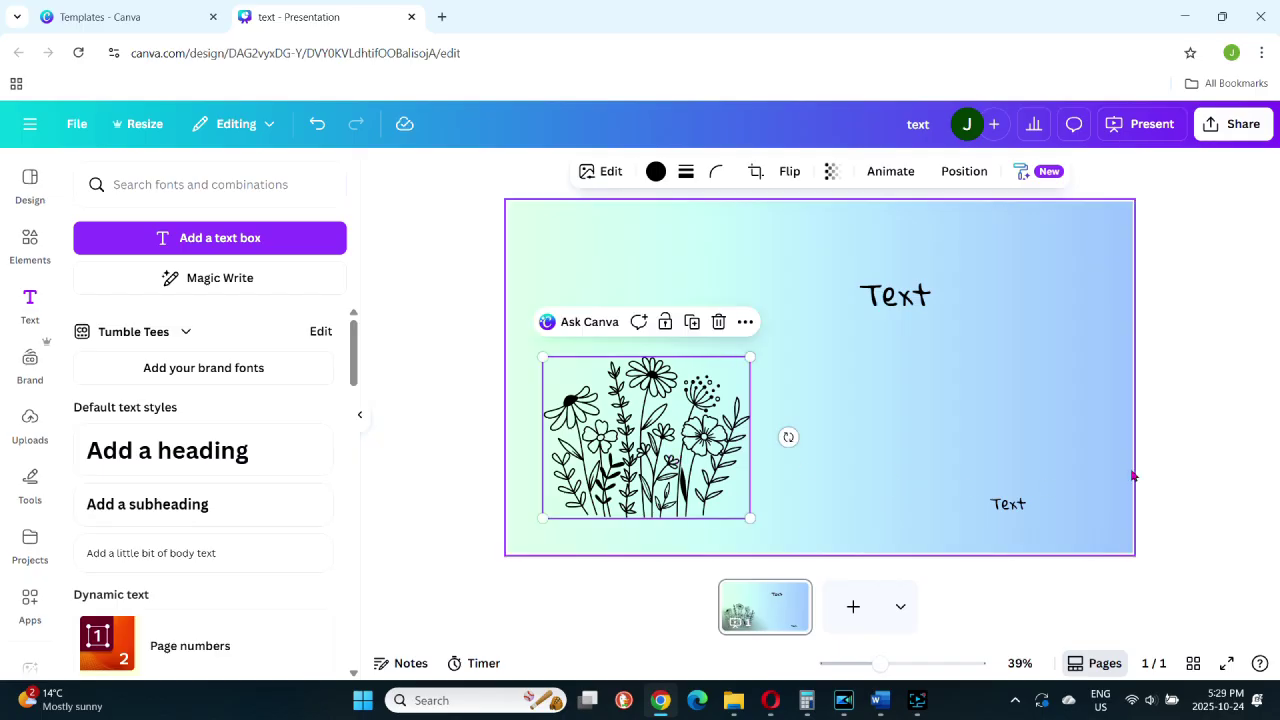
pyautogui.click(310, 16)
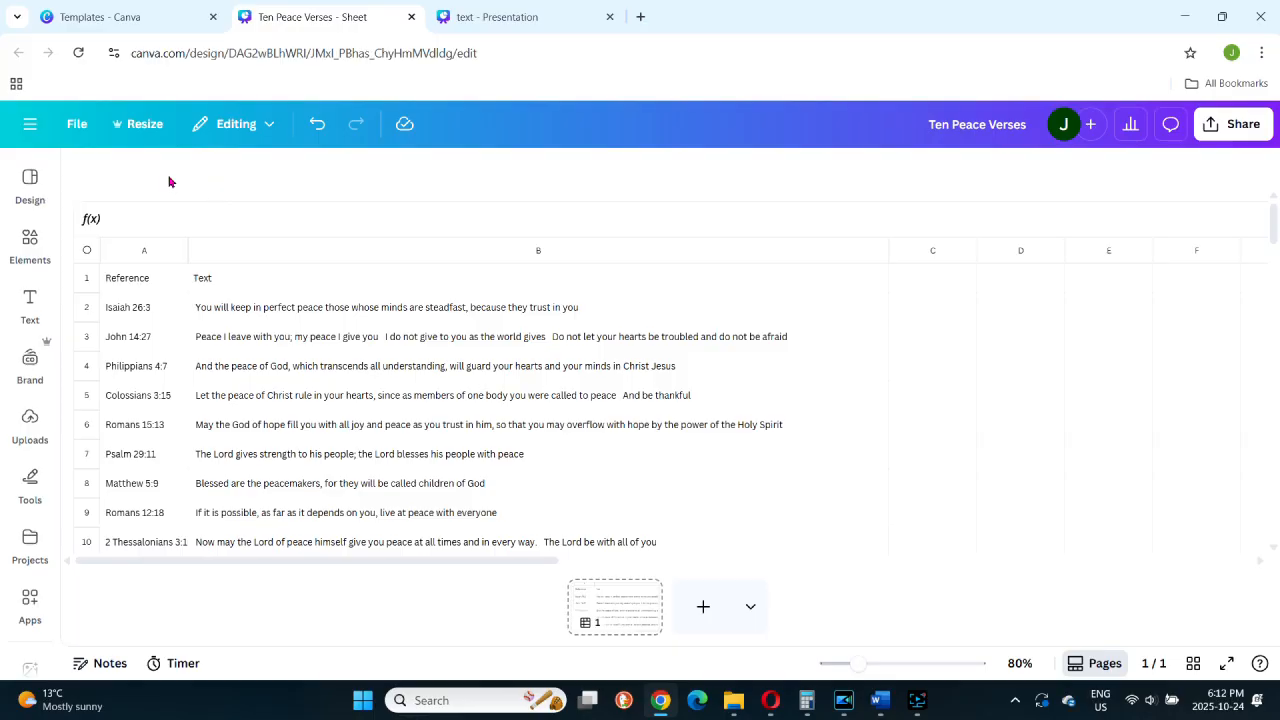
pyautogui.moveTo(420, 200)
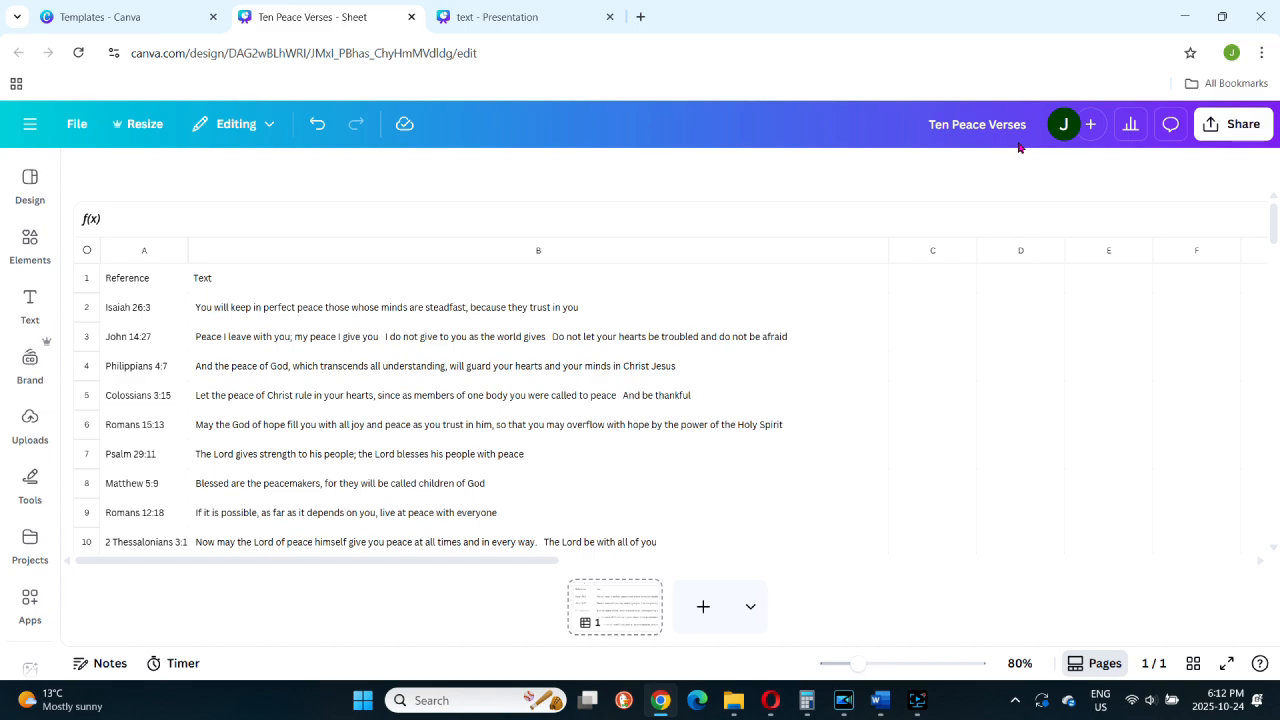
pyautogui.moveTo(120, 264)
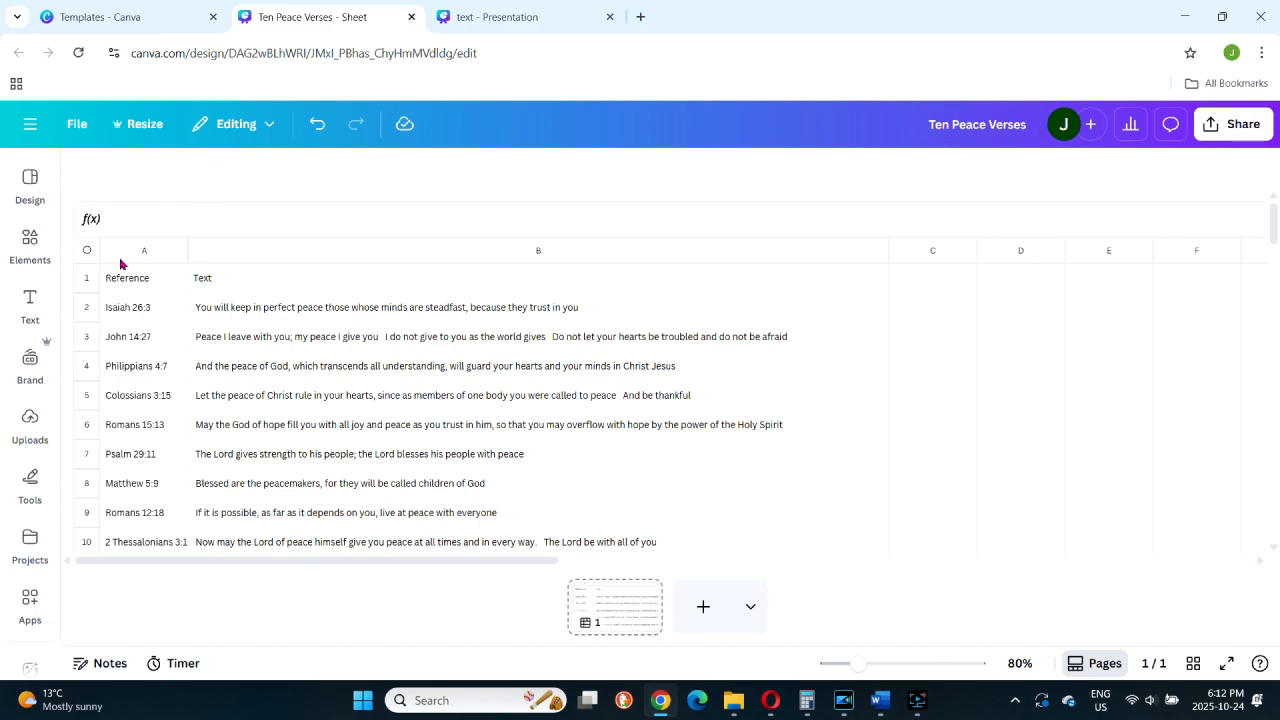
# Review the Reference and Text columns of the Ten Peace Verses sheet.
pyautogui.click(144, 250)
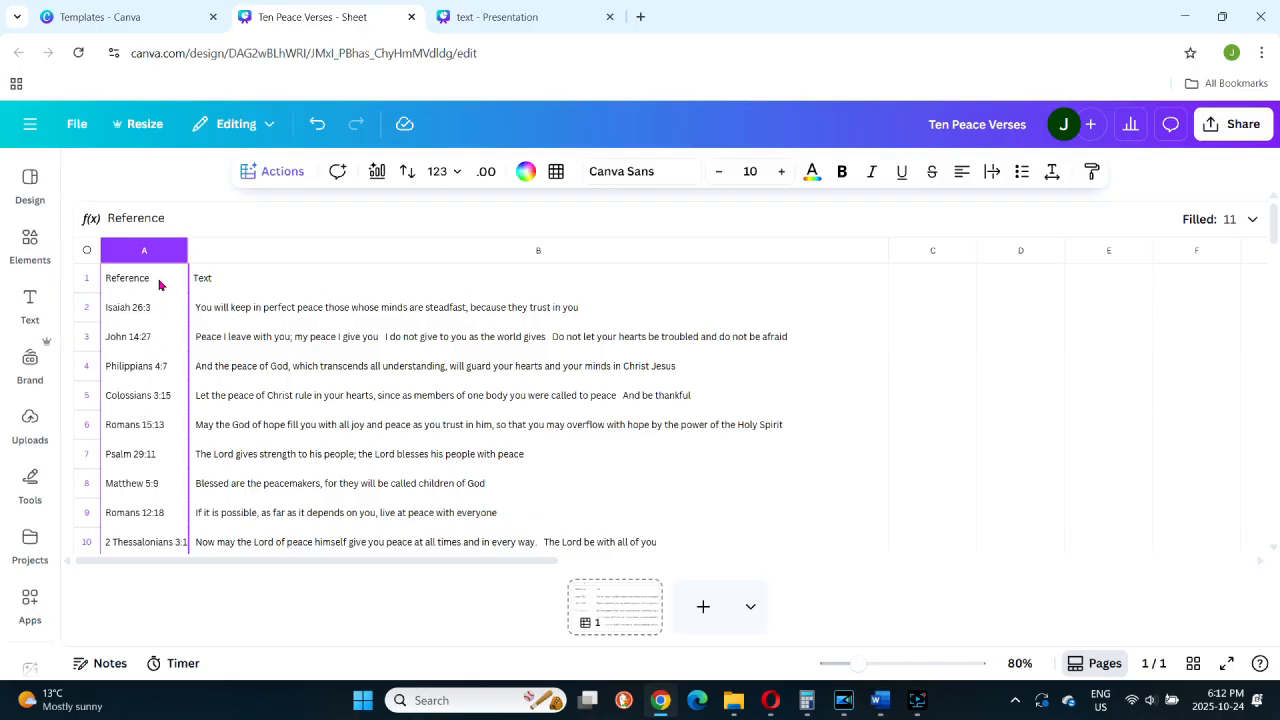
pyautogui.click(538, 250)
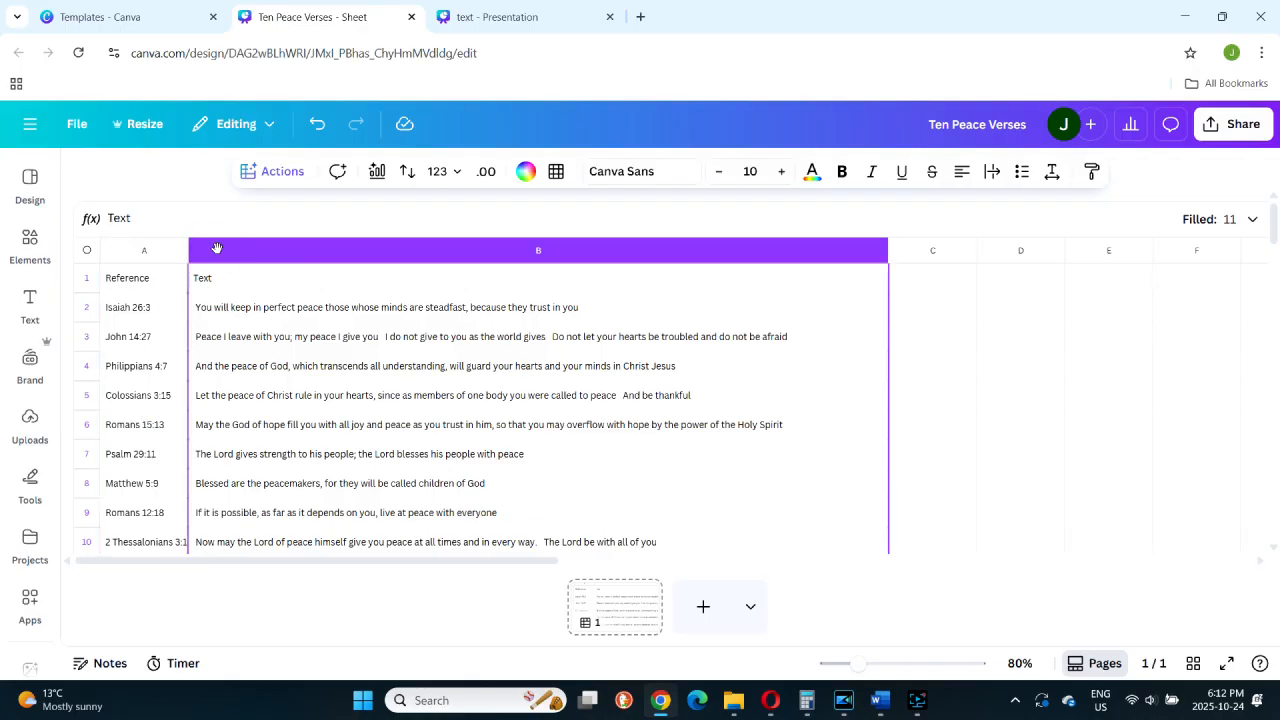
pyautogui.moveTo(338, 244)
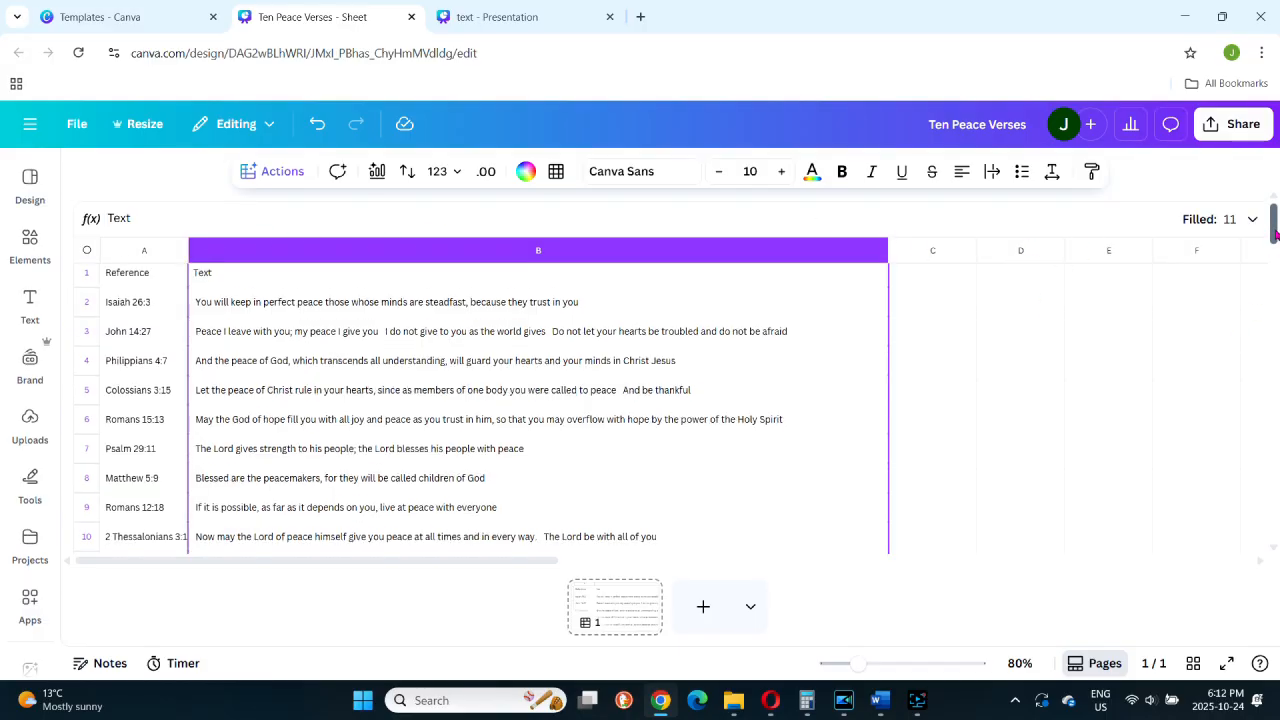
pyautogui.scroll(-3)
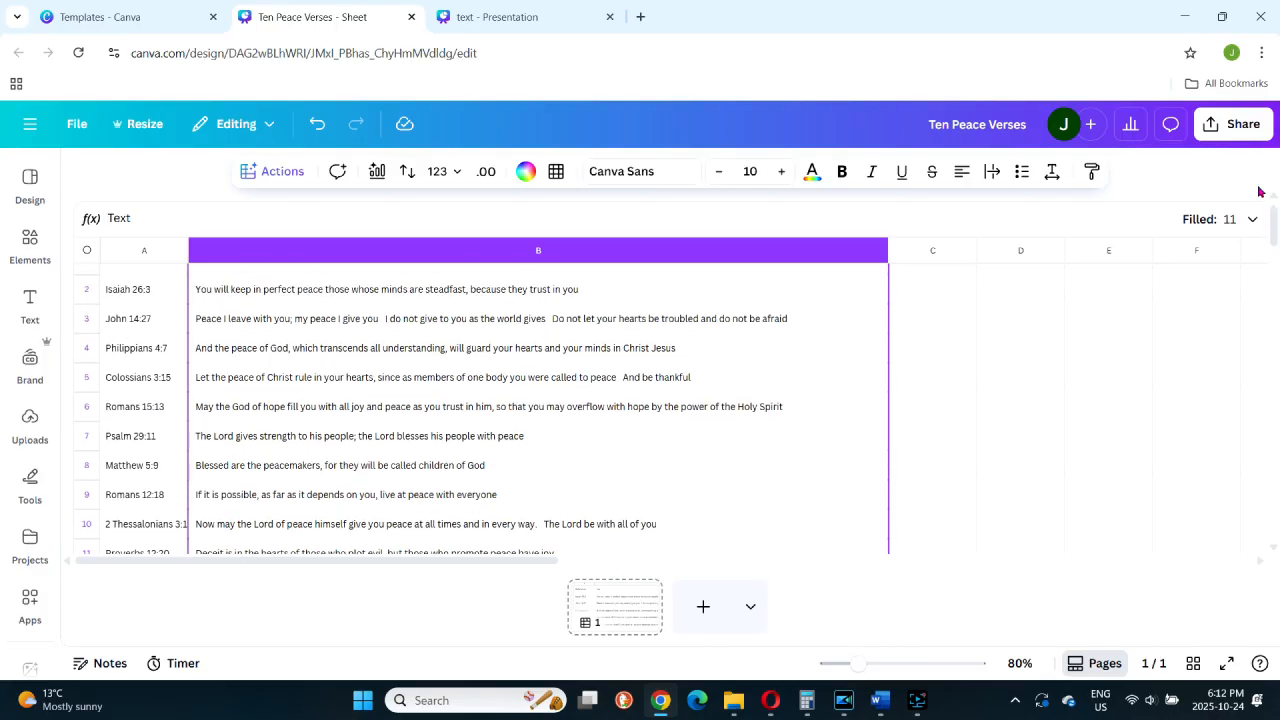
# Download the Ten Peace Verses sheet as a CSV file via Share.
pyautogui.click(1238, 124)
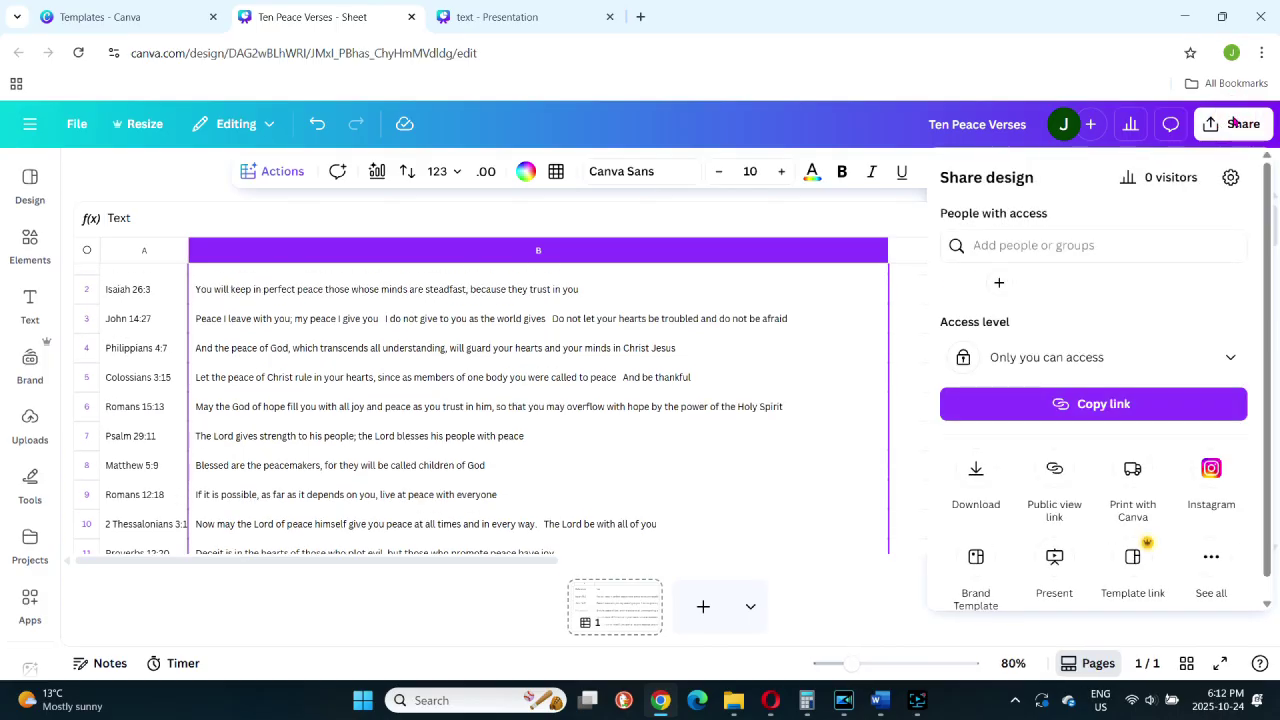
pyautogui.click(976, 468)
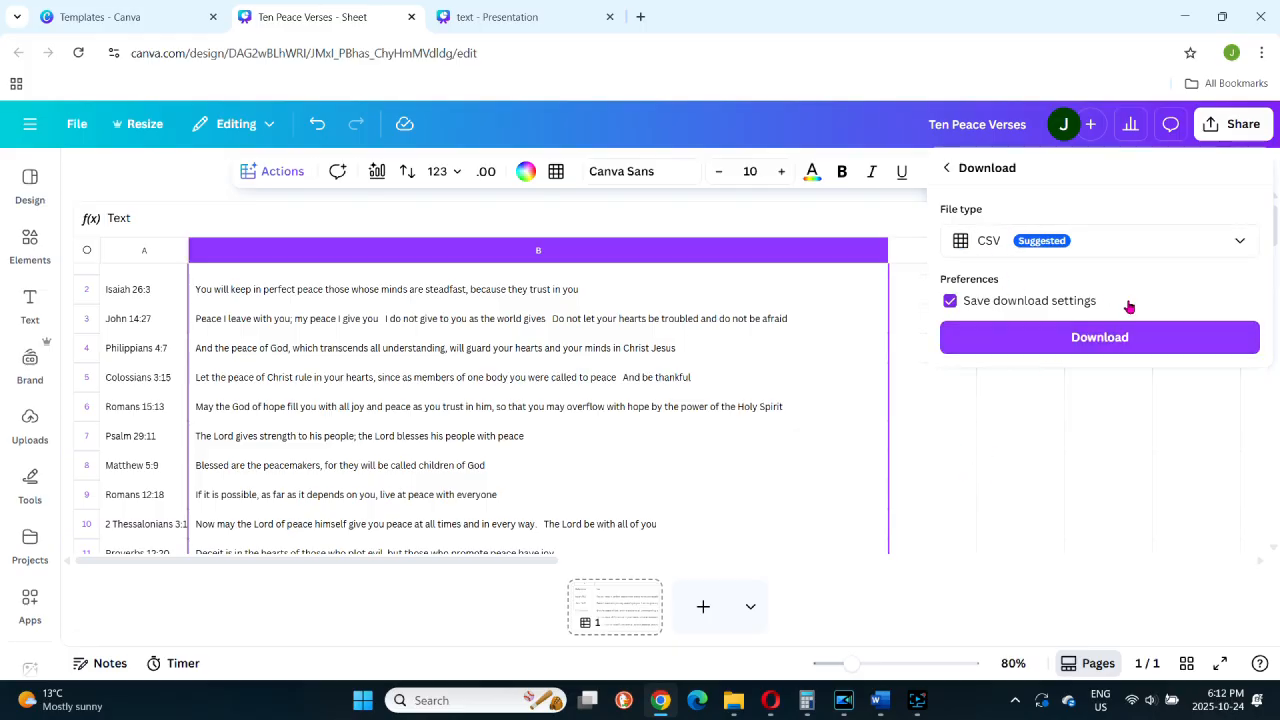
pyautogui.click(1100, 336)
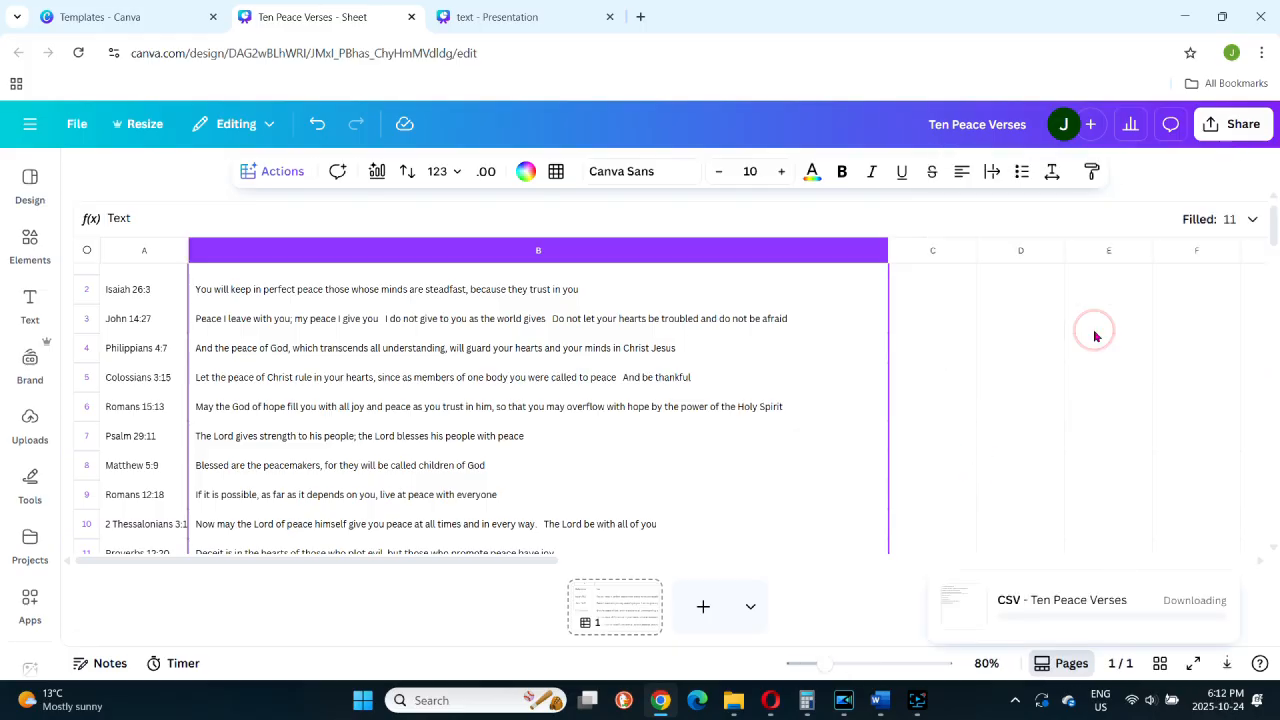
pyautogui.click(1200, 54)
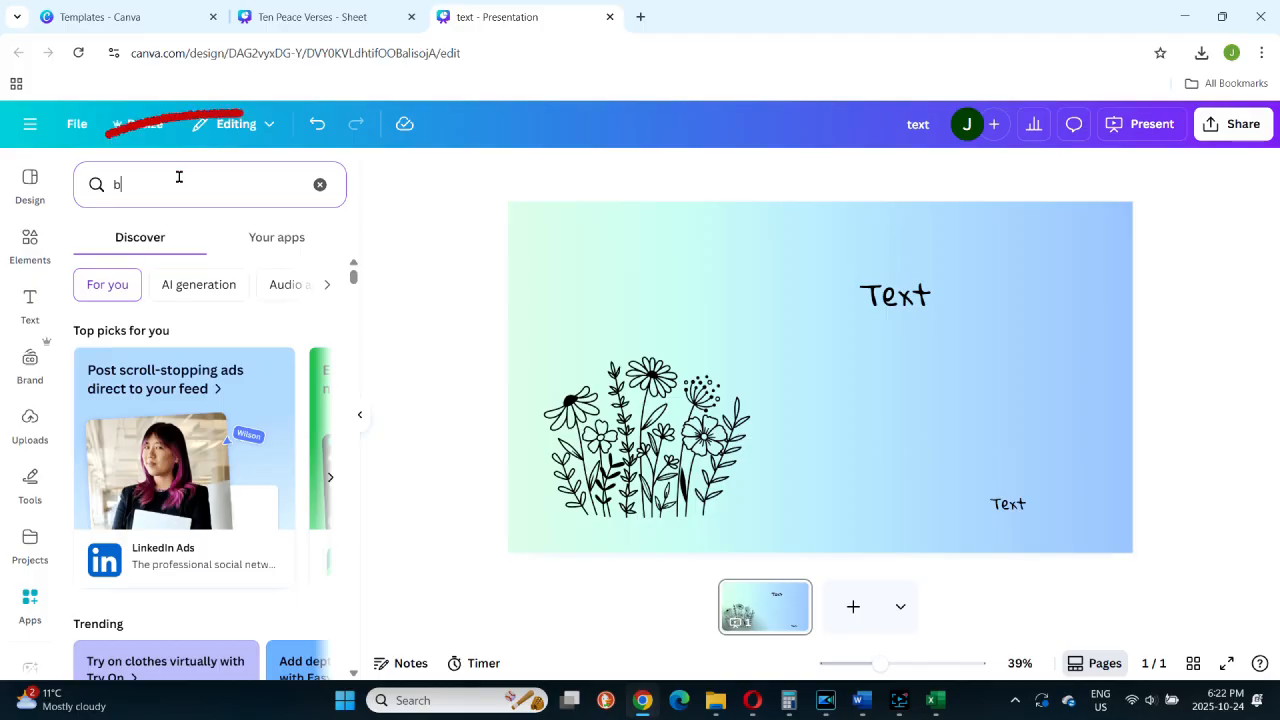
# Search the design's apps for 'bulk create'.
pyautogui.write('ulk creat')
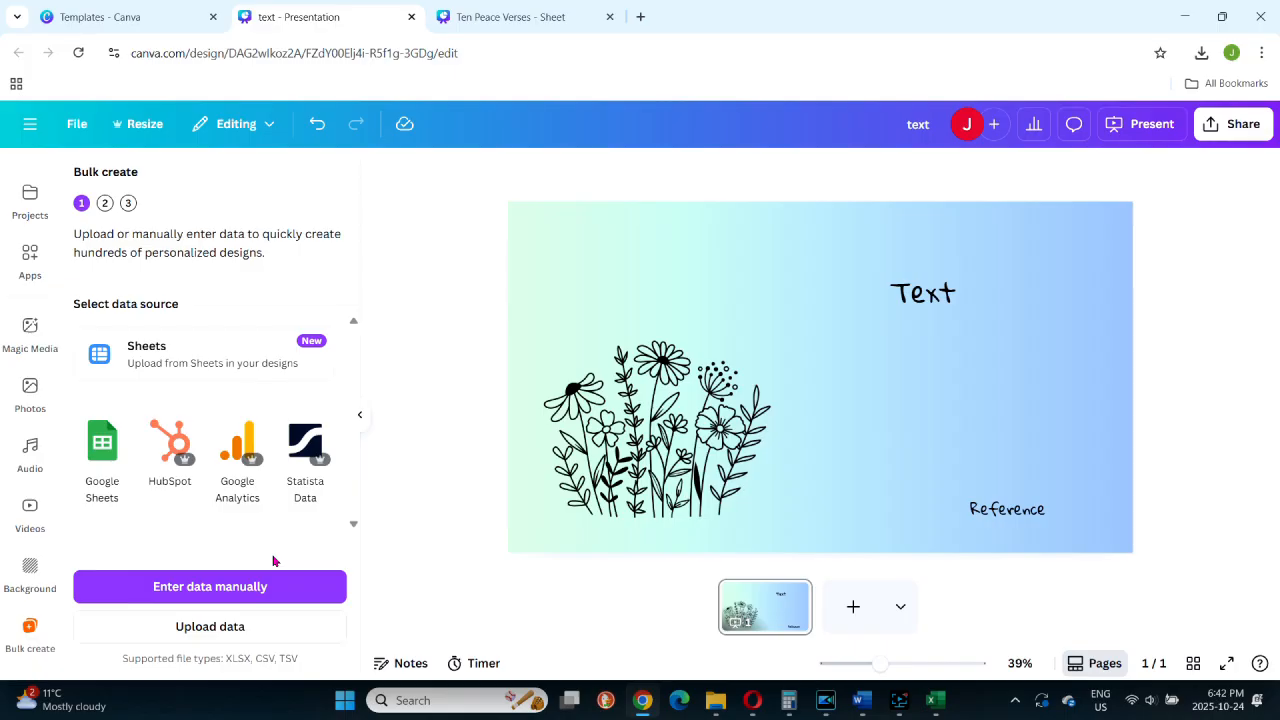
pyautogui.moveTo(72, 512)
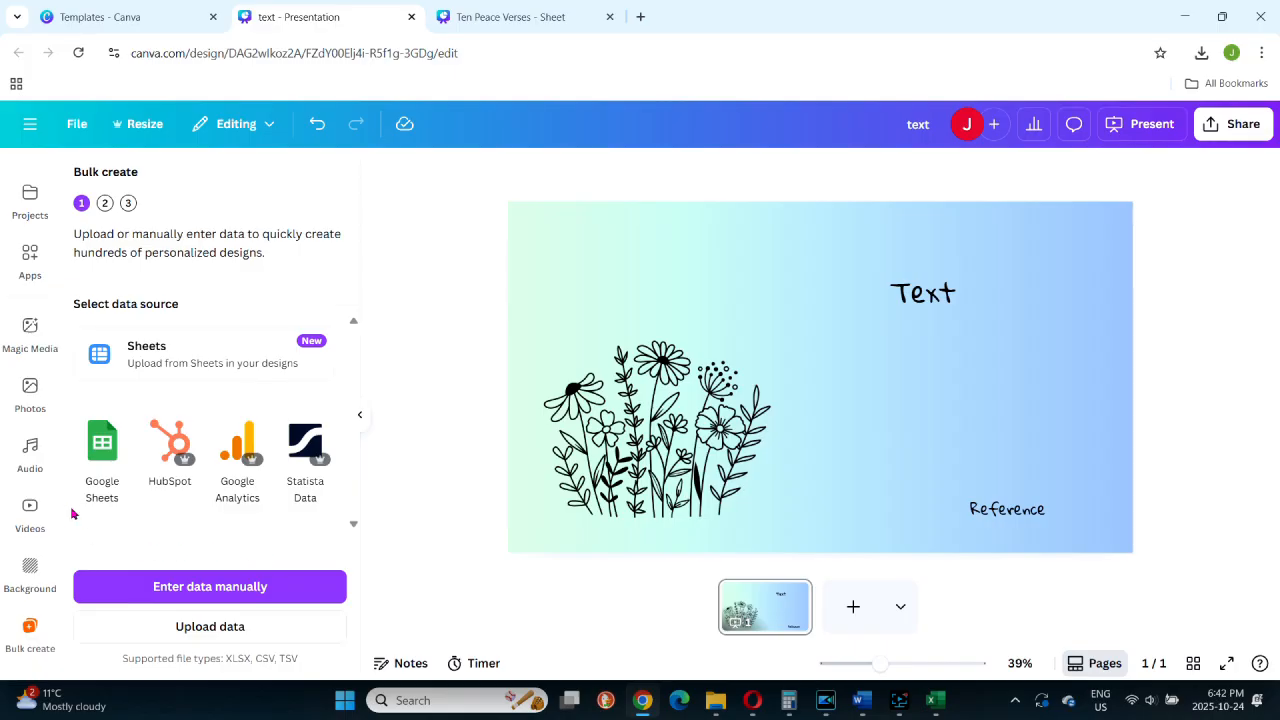
pyautogui.moveTo(372, 472)
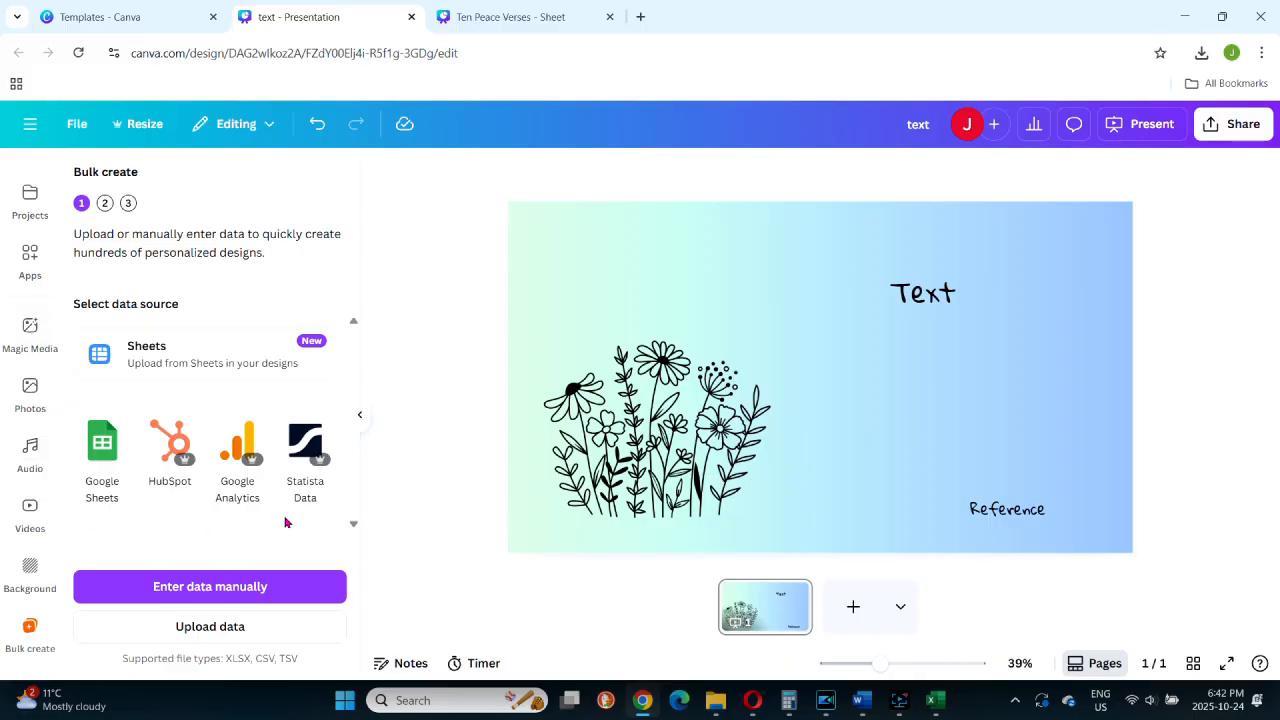
pyautogui.moveTo(104, 374)
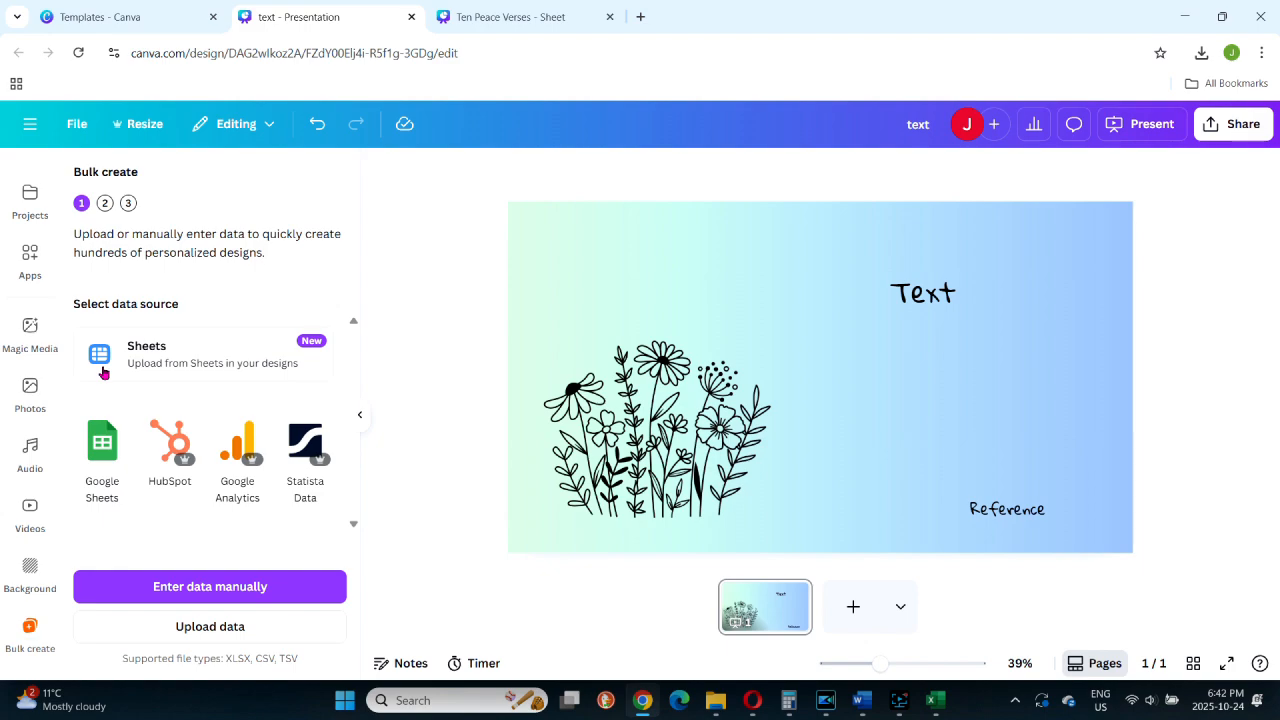
pyautogui.moveTo(292, 368)
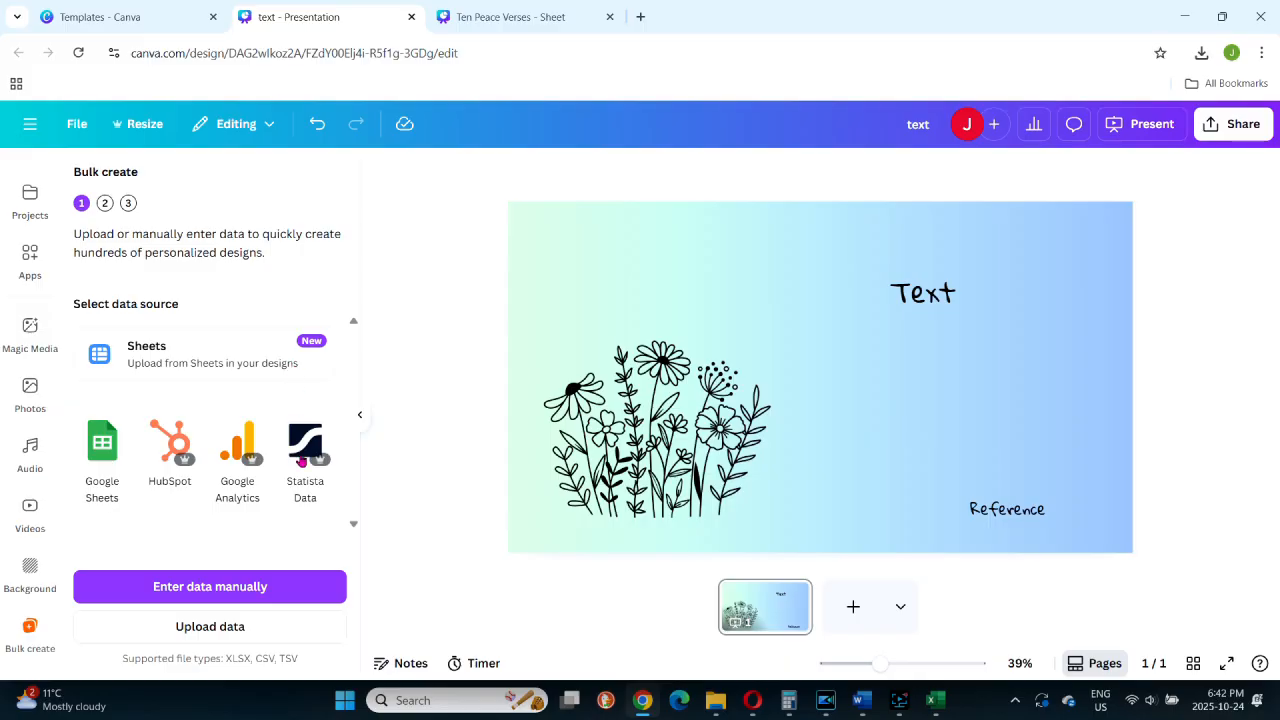
pyautogui.moveTo(184, 626)
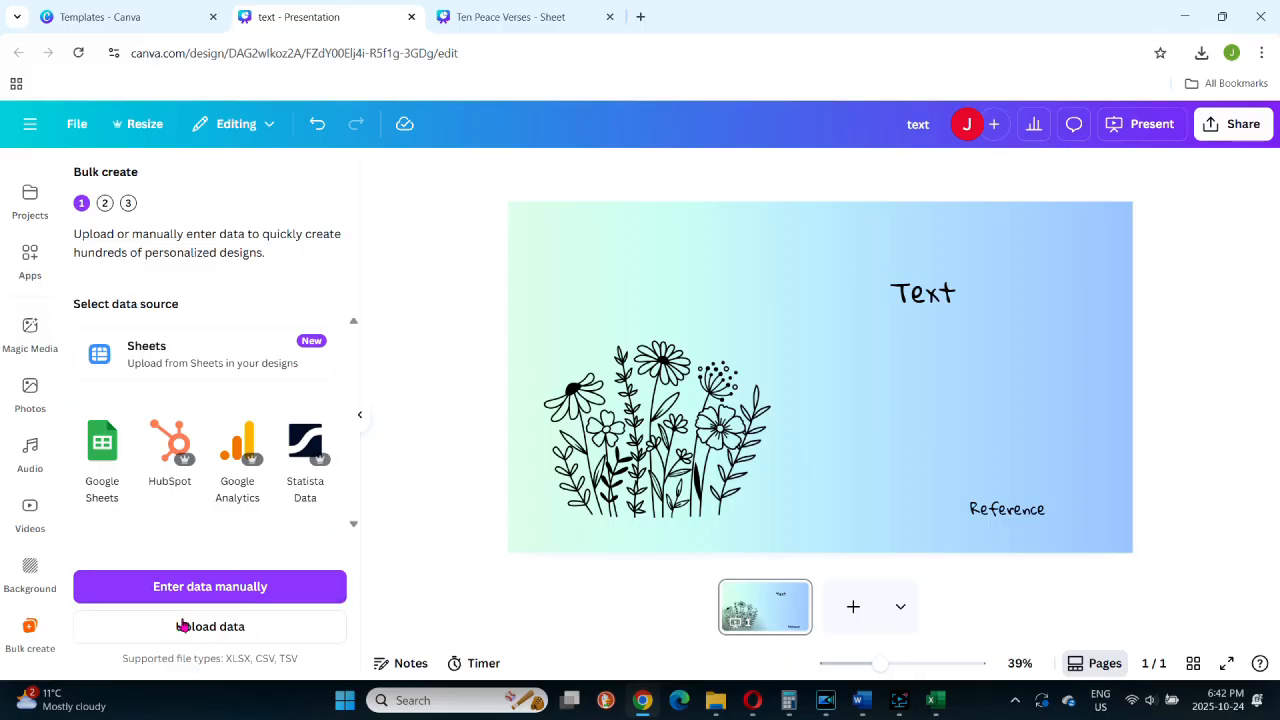
# Upload Ten Peace Verses.csv from Downloads as the Bulk create data source.
pyautogui.click(210, 626)
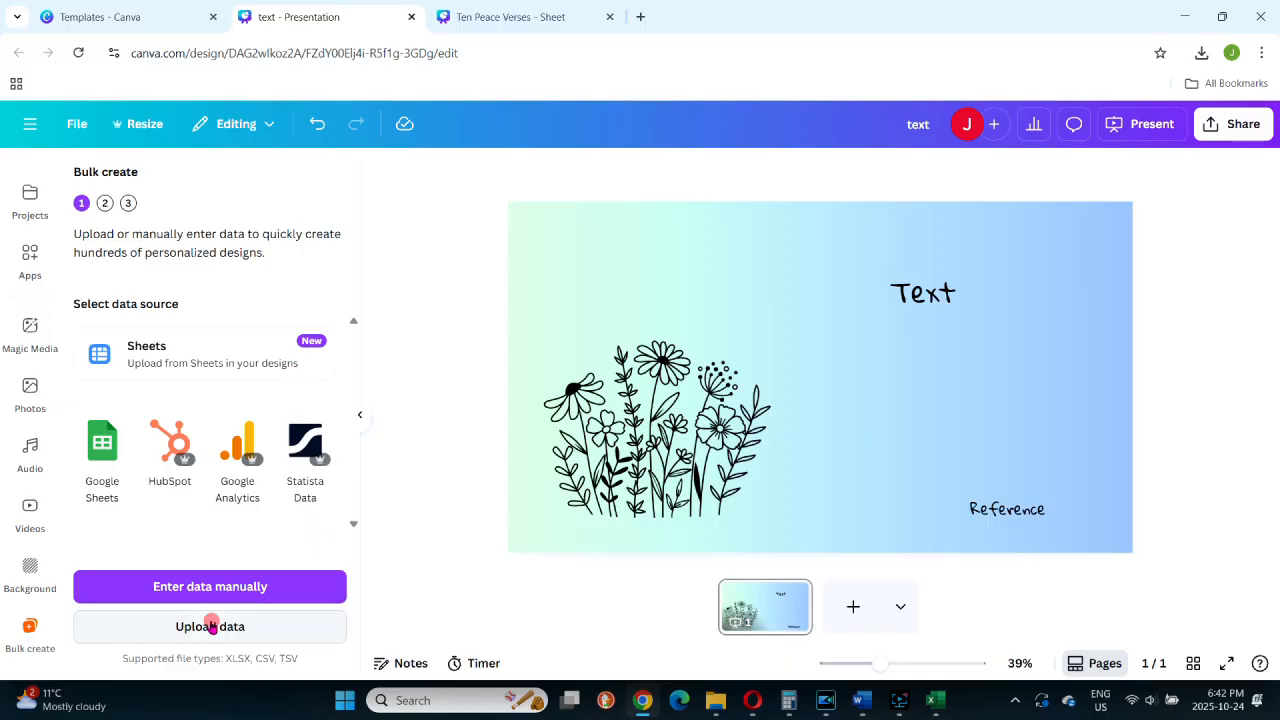
pyautogui.click(210, 626)
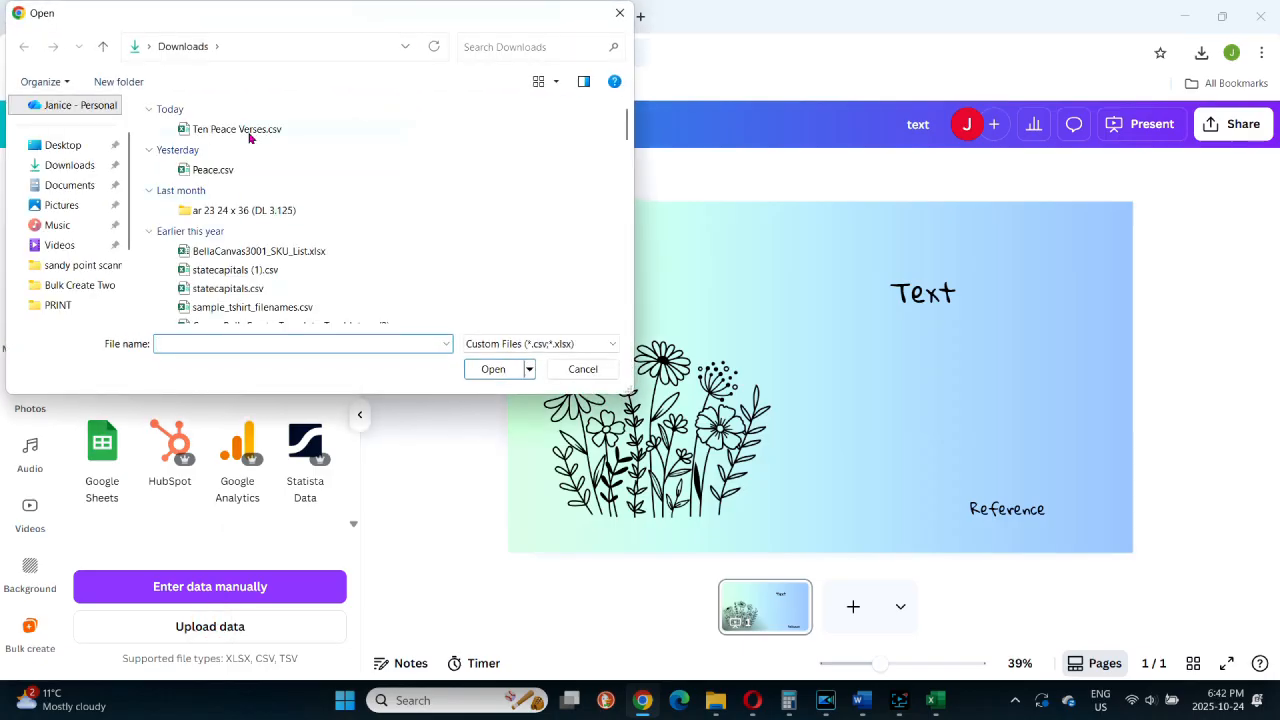
pyautogui.click(236, 128)
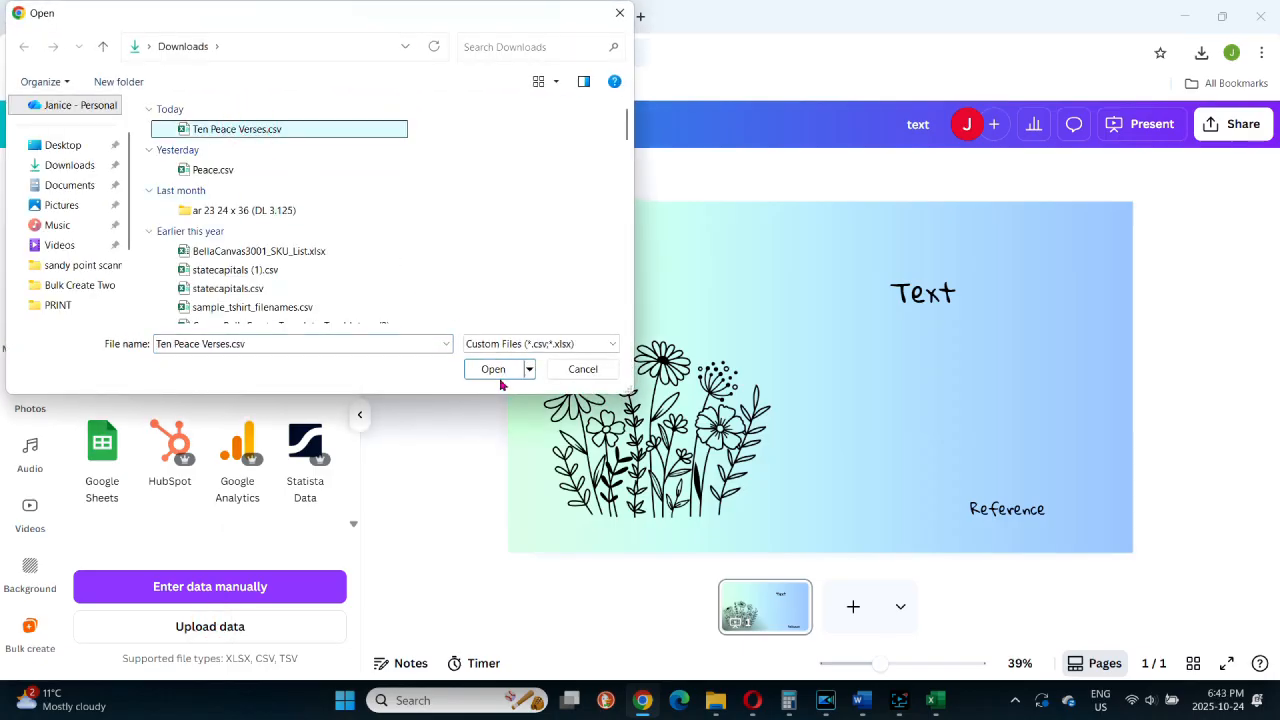
pyautogui.click(492, 368)
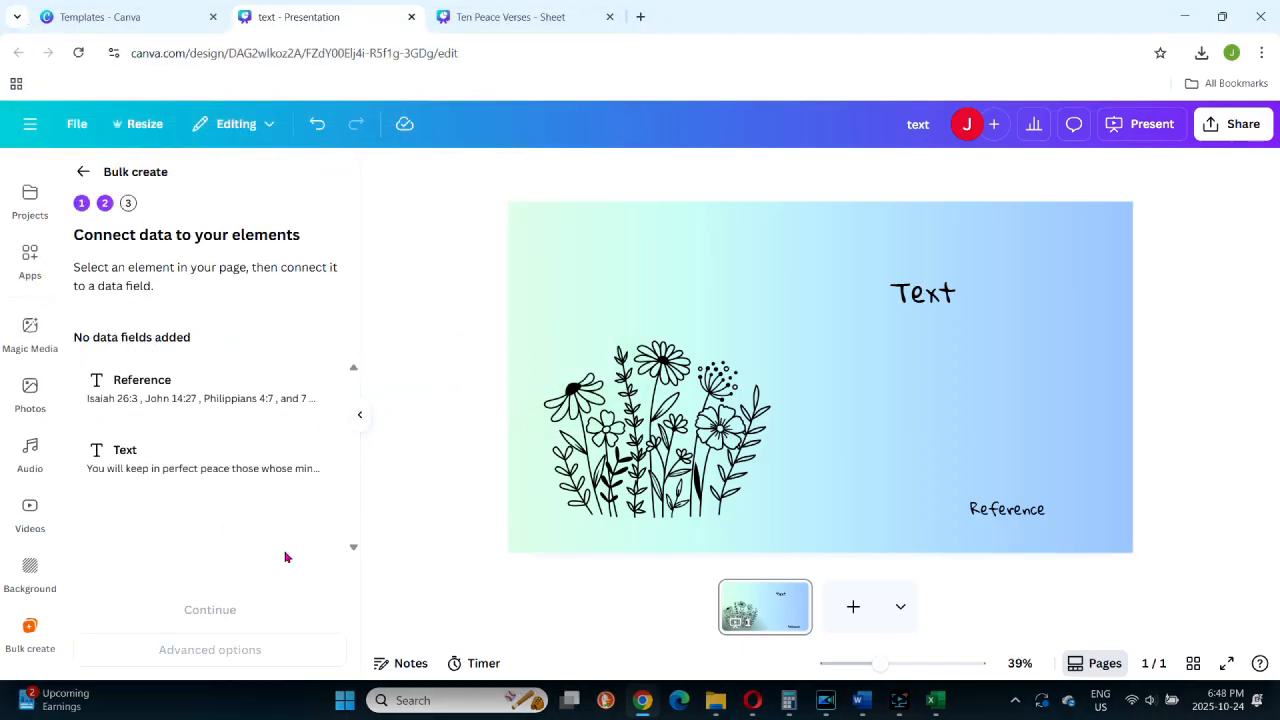
# Connect the large Text heading to the Text field and the Reference line to the Reference field.
pyautogui.click(922, 292)
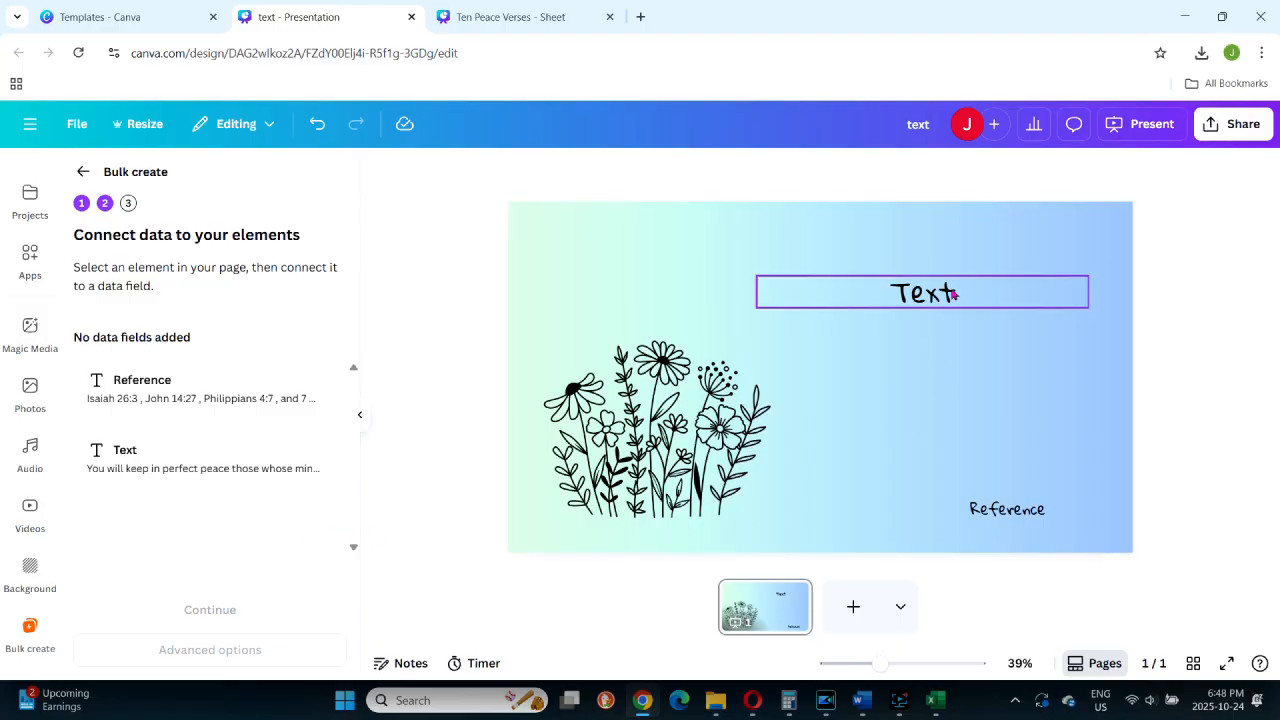
pyautogui.click(922, 292)
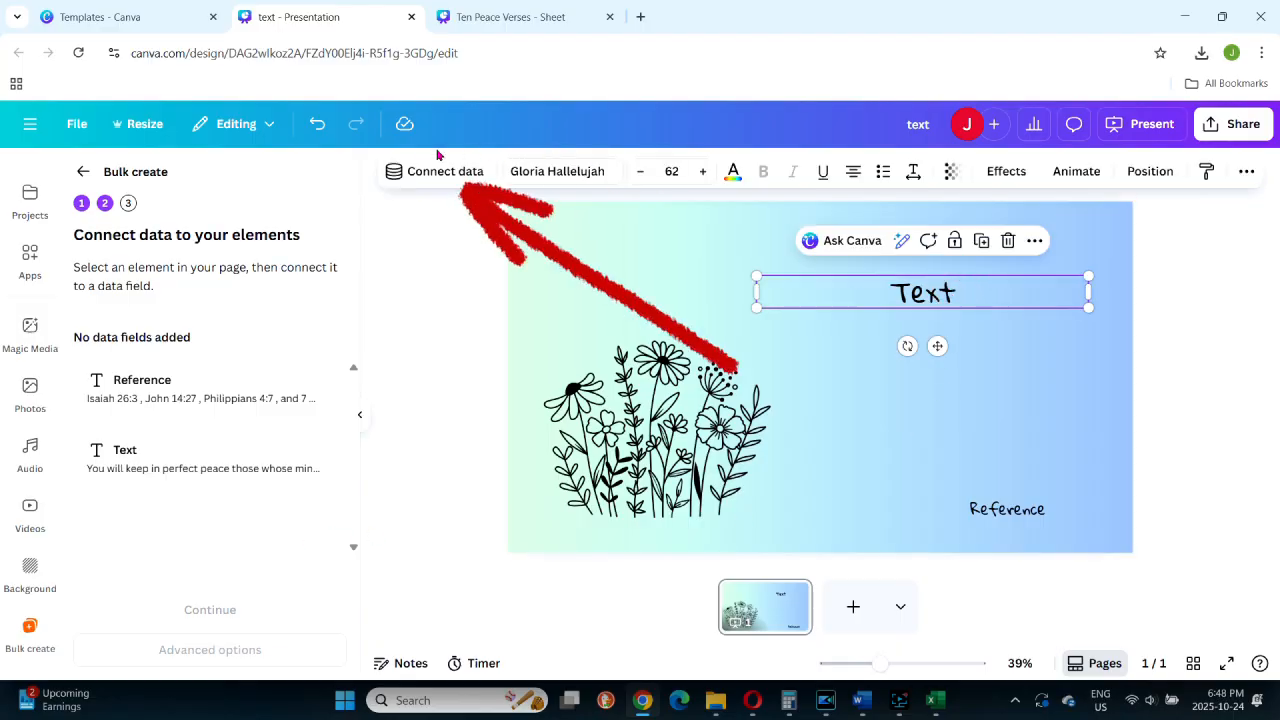
pyautogui.click(436, 172)
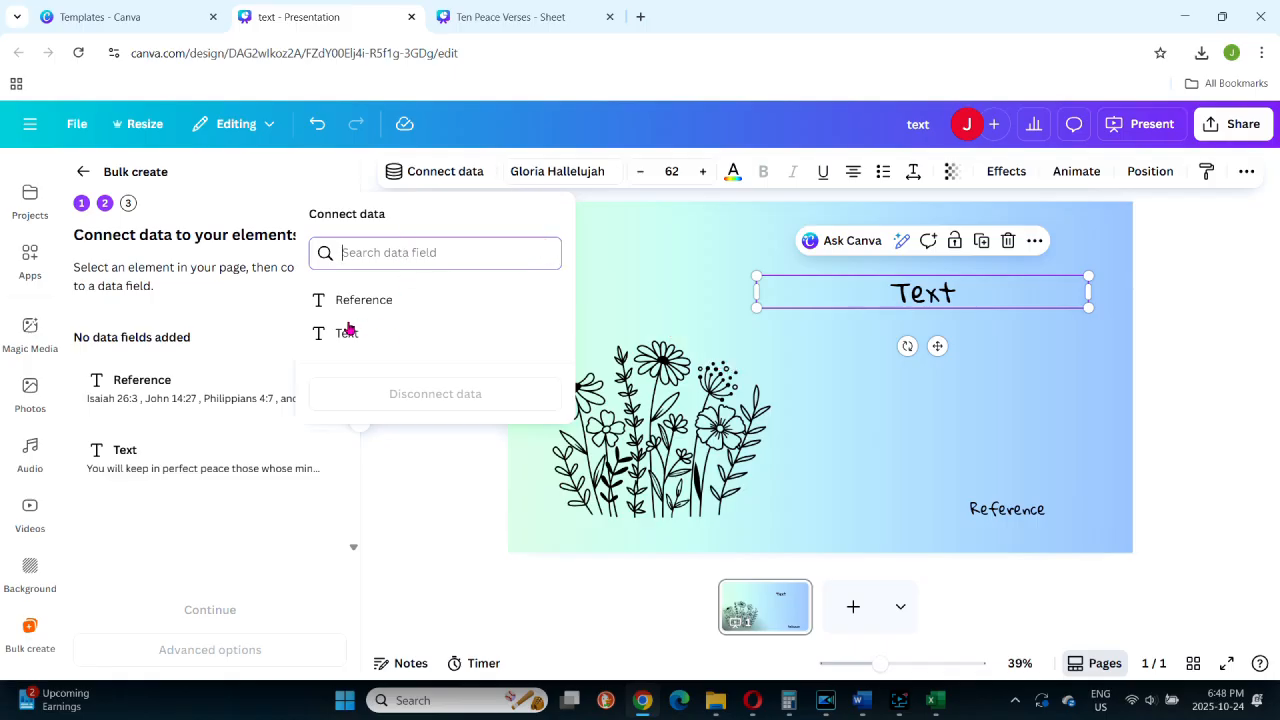
pyautogui.click(346, 332)
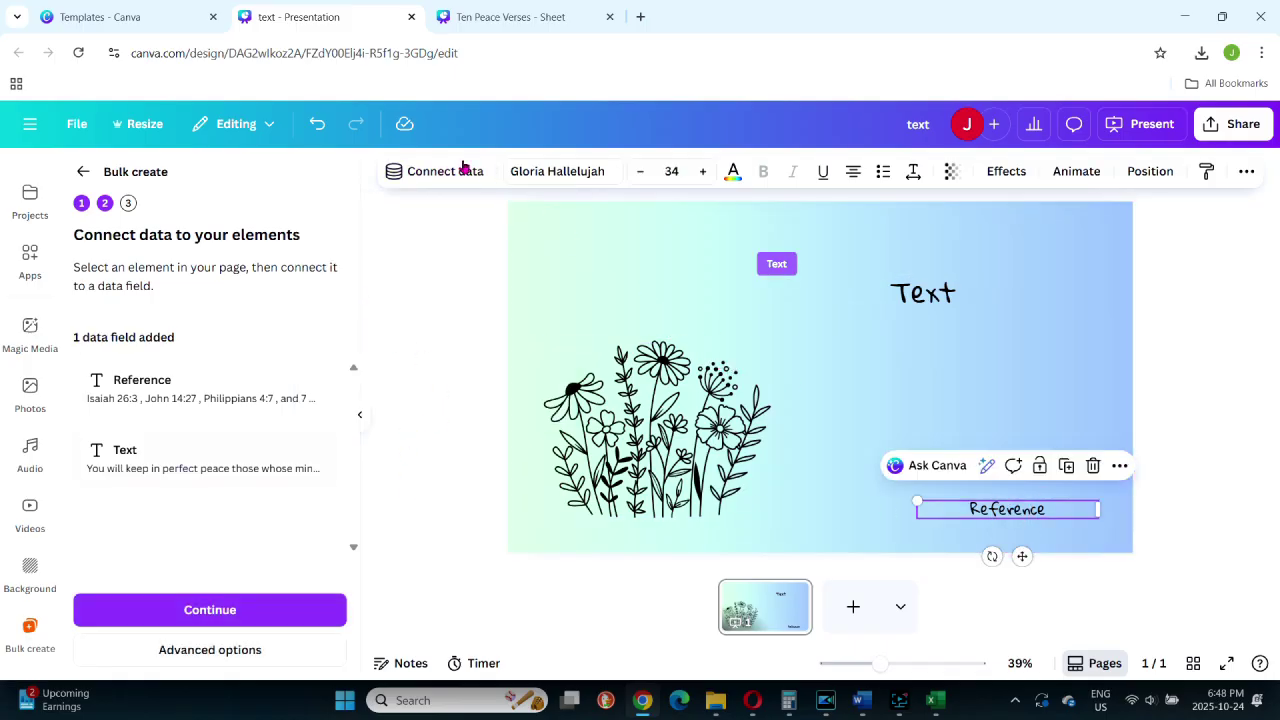
pyautogui.click(444, 172)
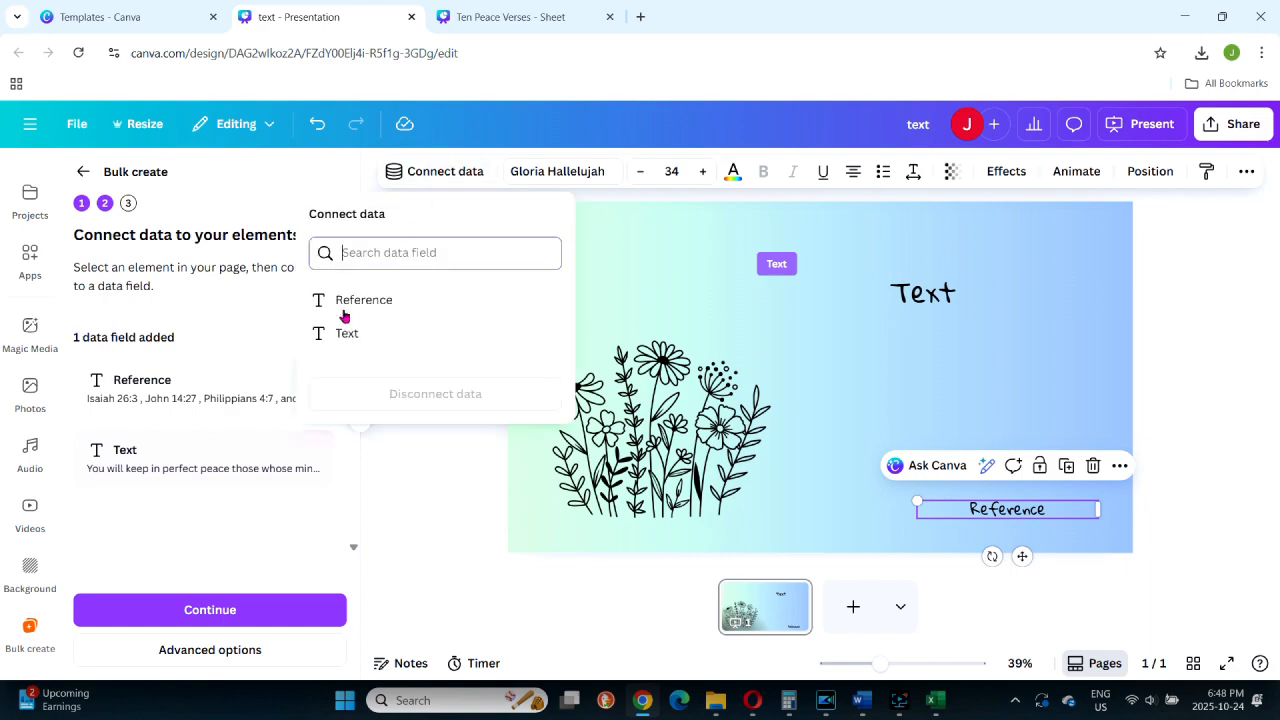
pyautogui.click(366, 300)
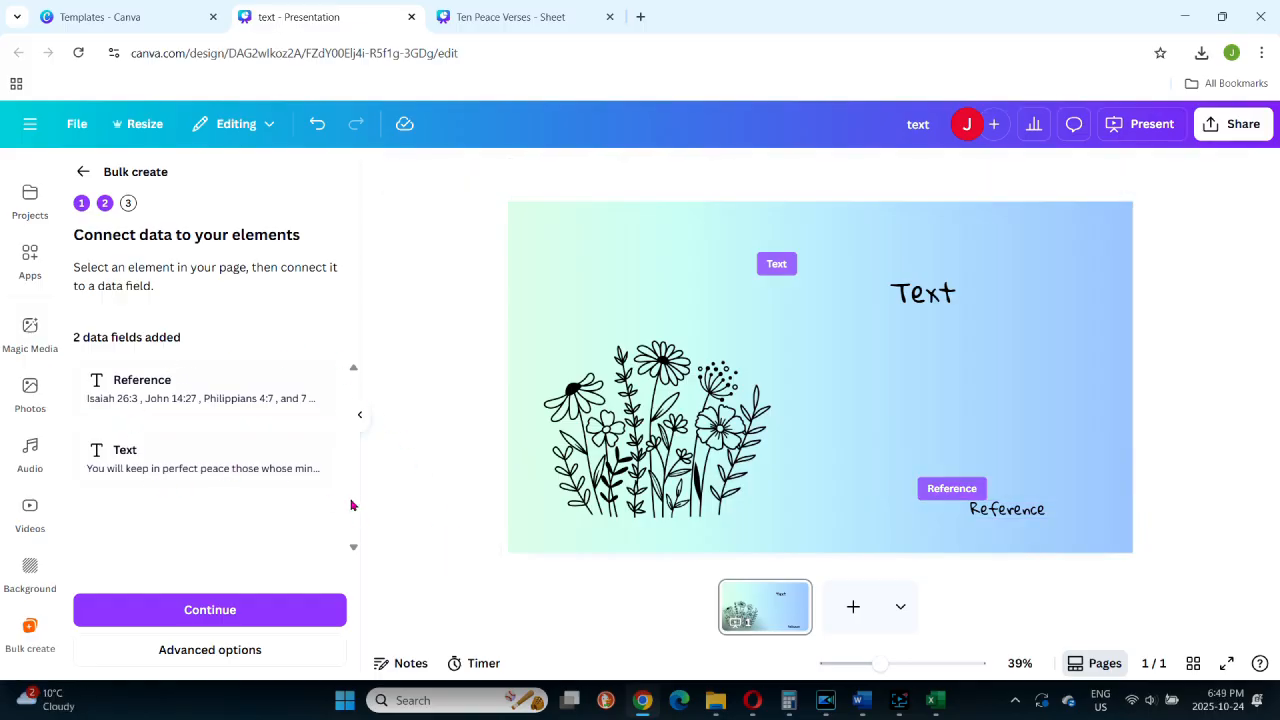
pyautogui.moveTo(228, 650)
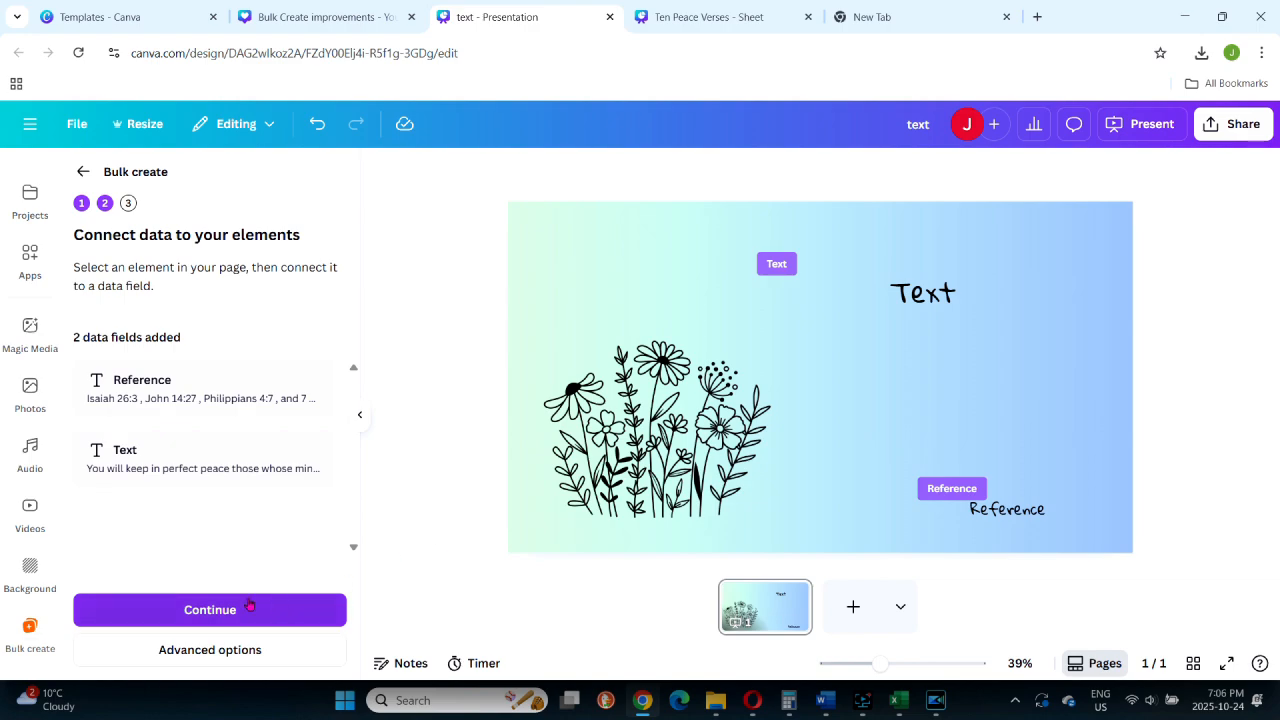
pyautogui.moveTo(210, 624)
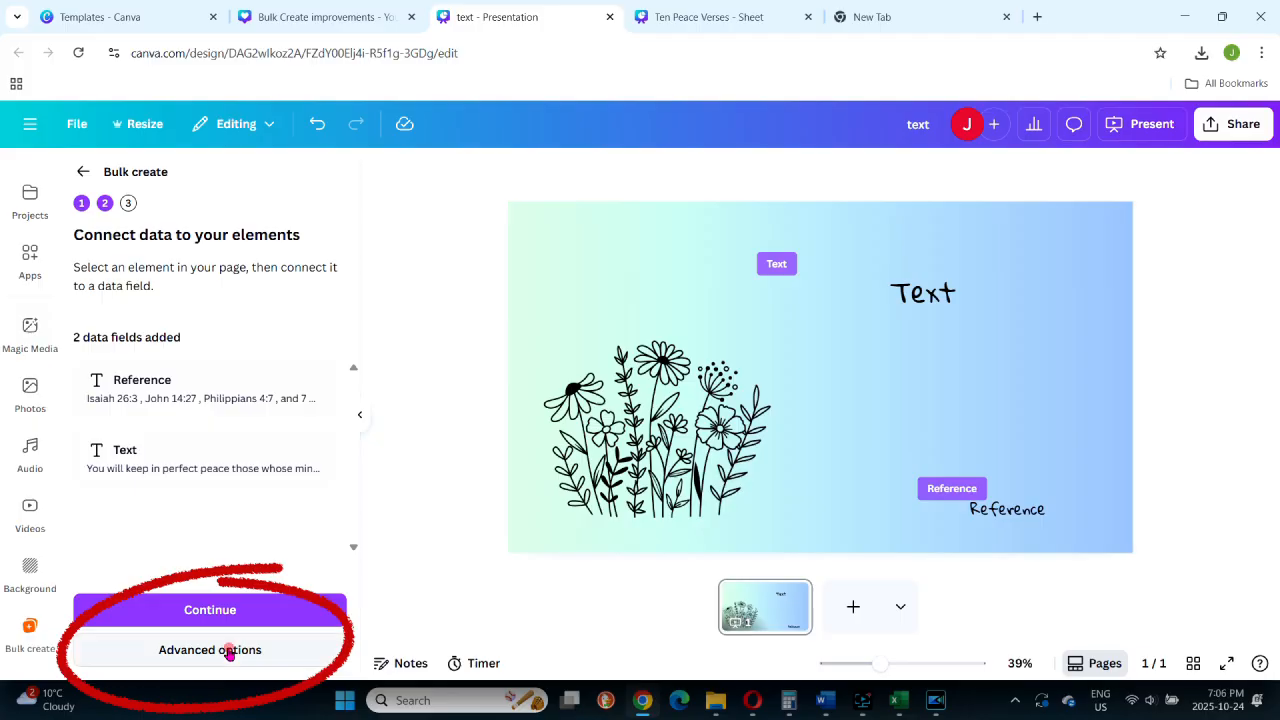
# In Advanced options set 10 individual designs named from the Reference column, saved in Your Projects.
pyautogui.click(208, 650)
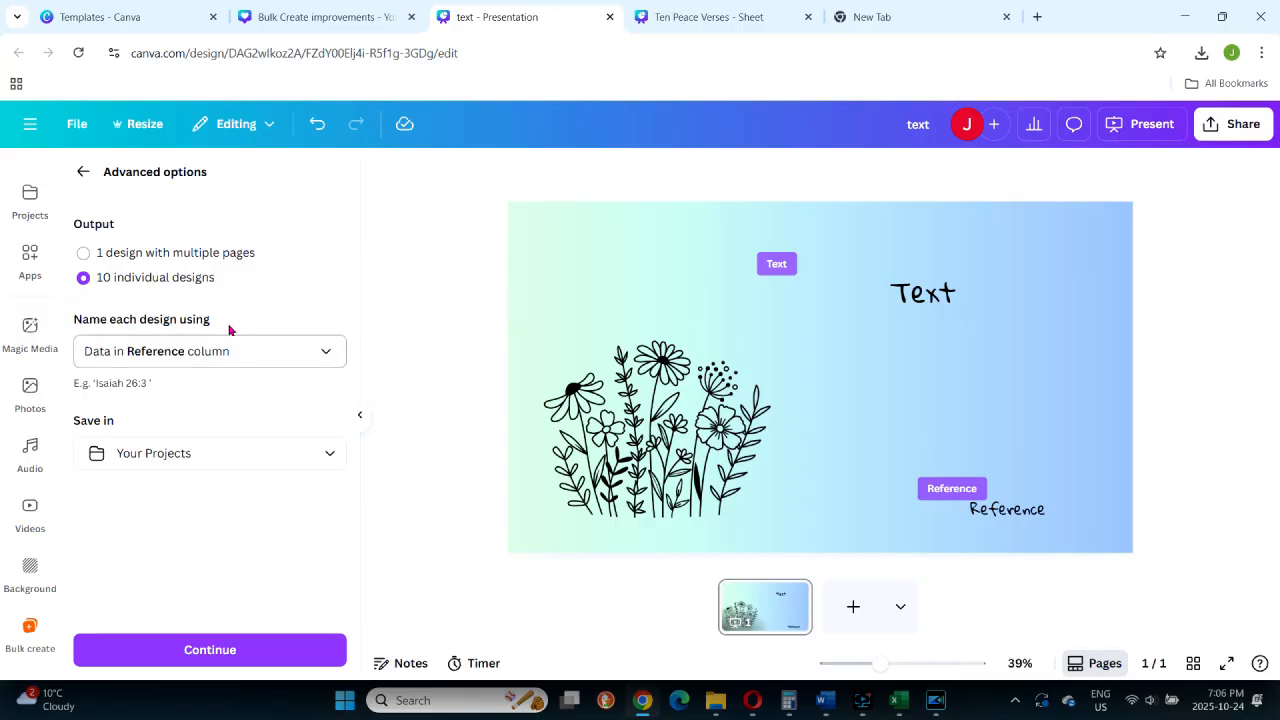
pyautogui.moveTo(328, 352)
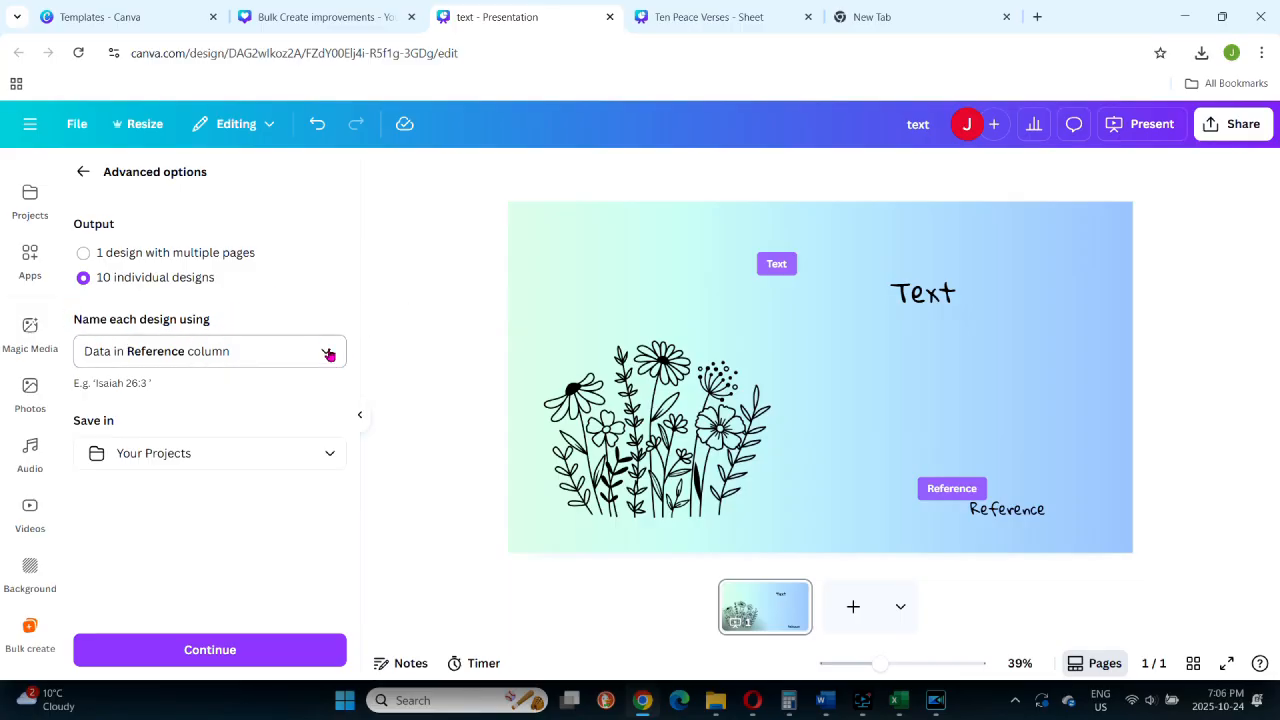
pyautogui.click(210, 352)
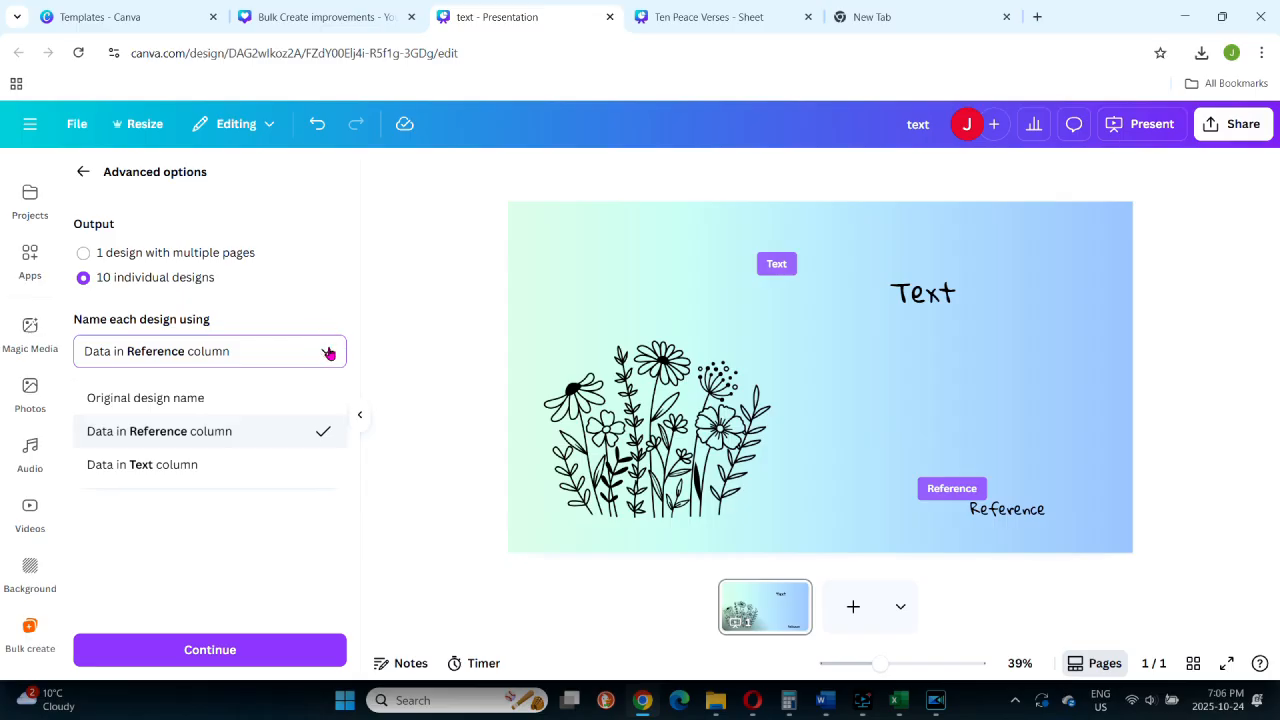
pyautogui.click(922, 292)
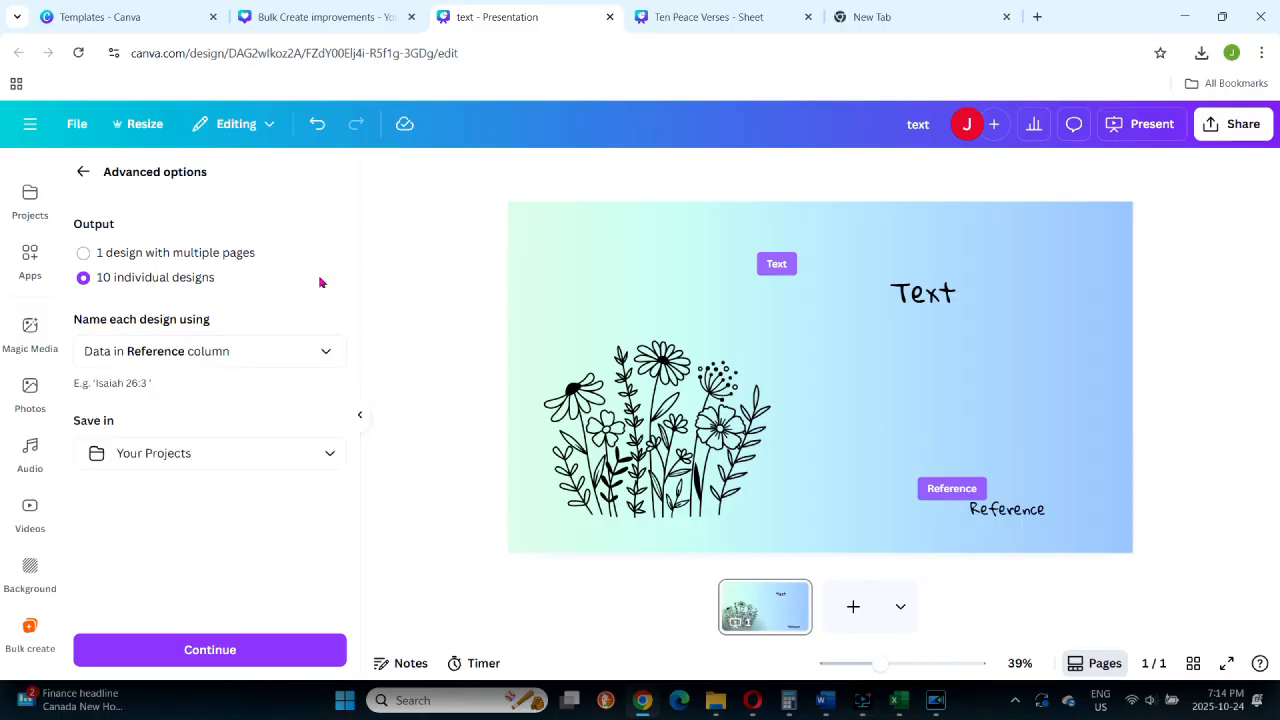
pyautogui.moveTo(230, 456)
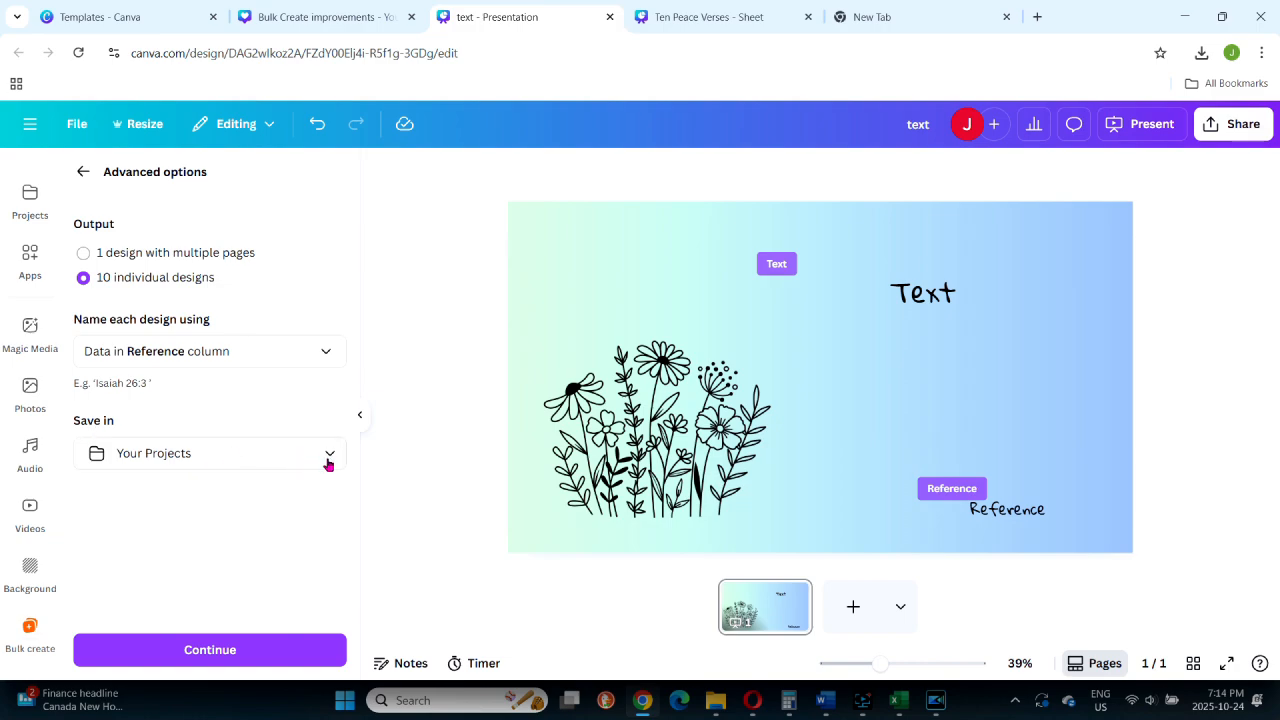
pyautogui.click(328, 454)
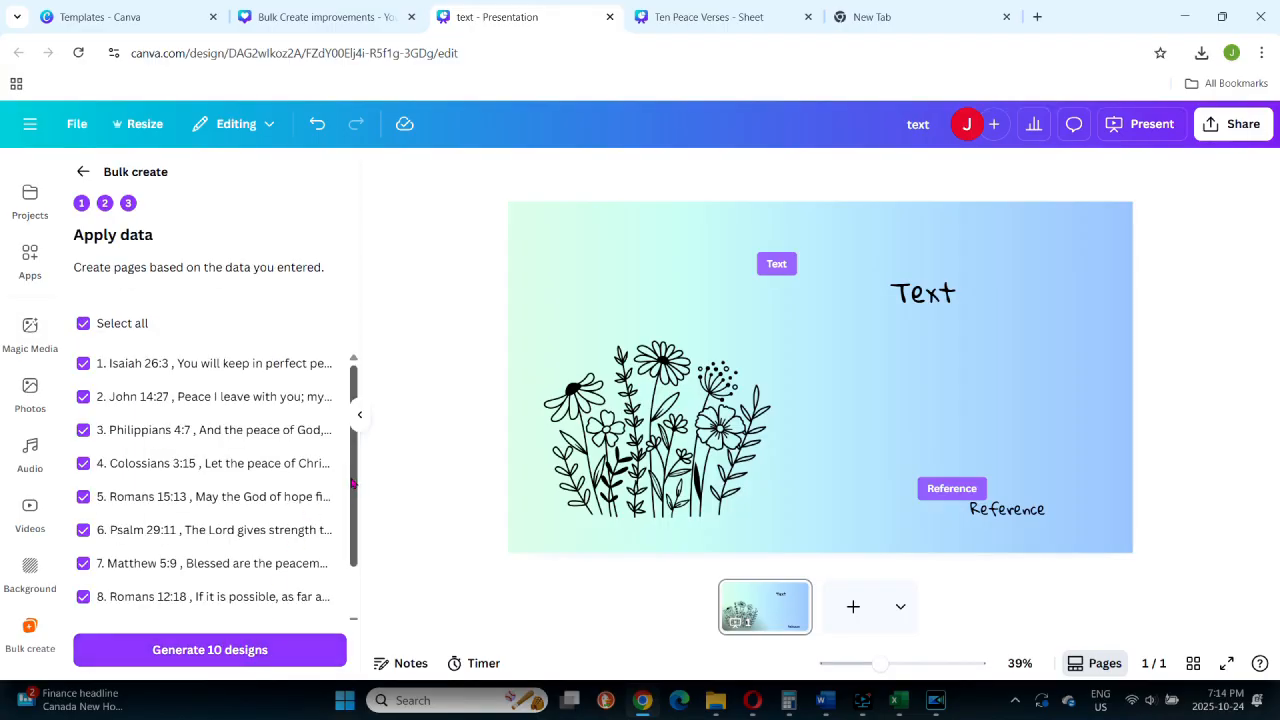
# Re-select all ten verse rows and generate the 10 verse designs.
pyautogui.scroll(-3)
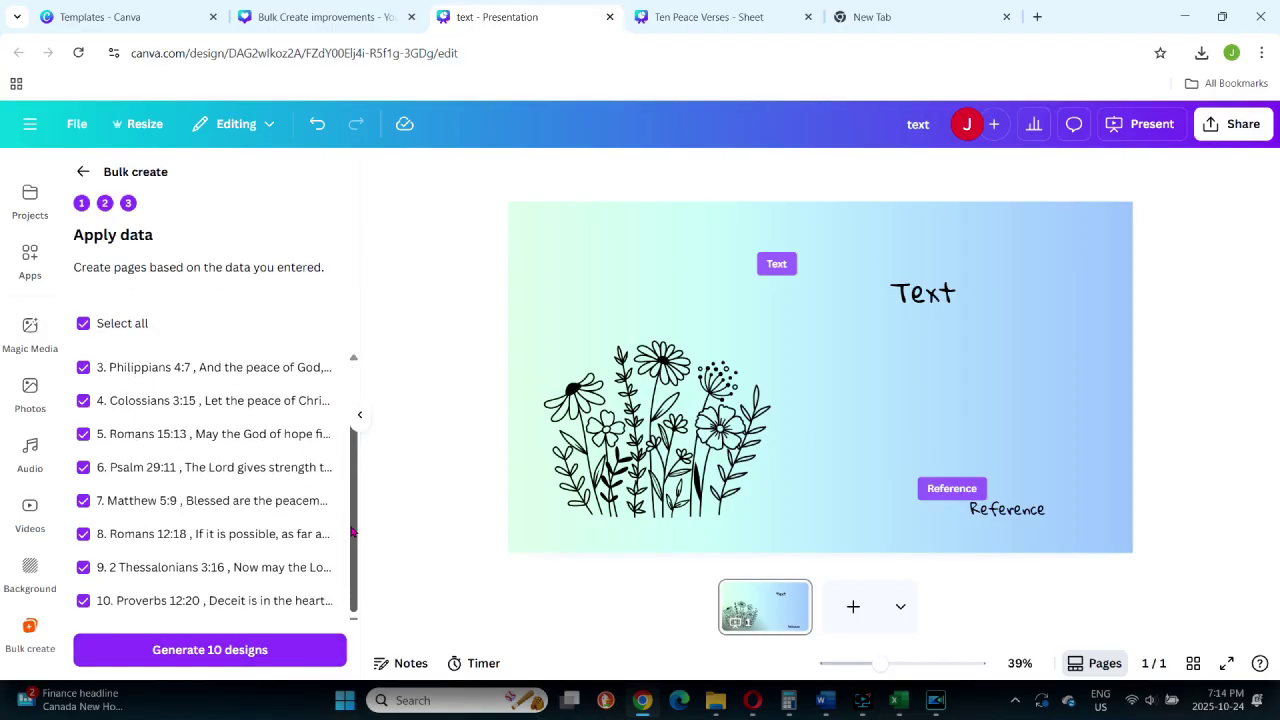
pyautogui.moveTo(348, 556)
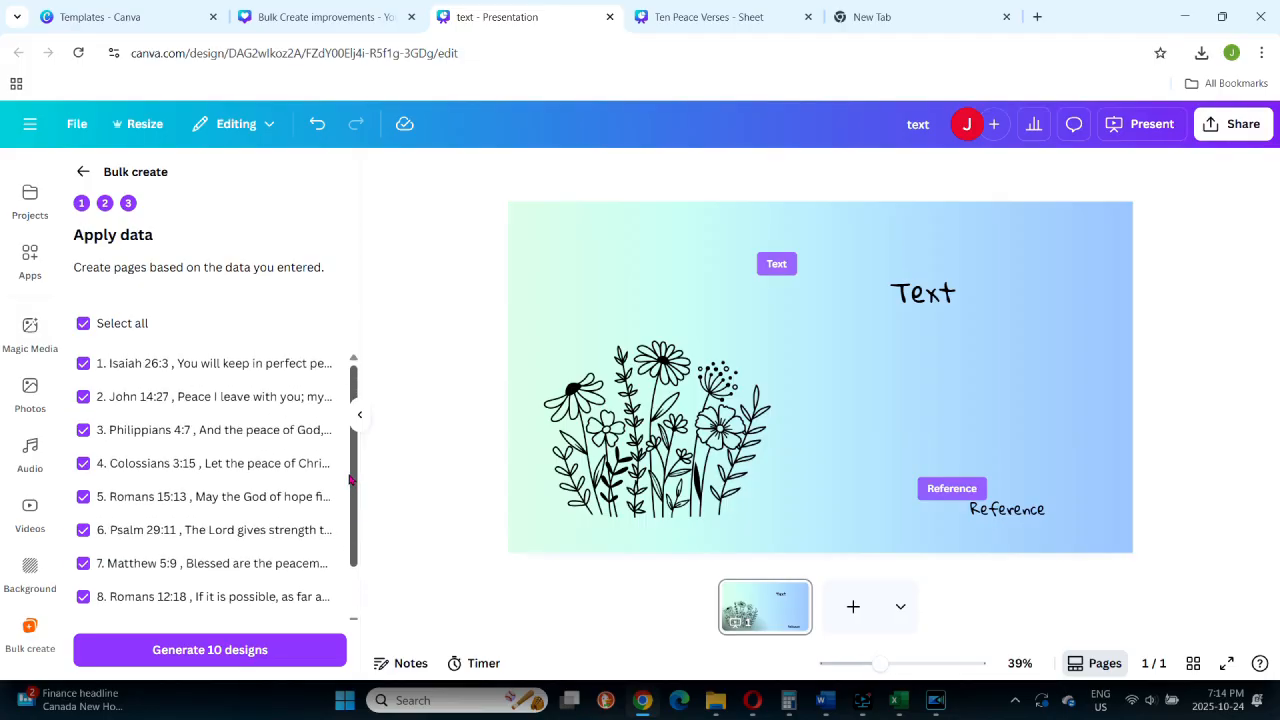
pyautogui.click(84, 324)
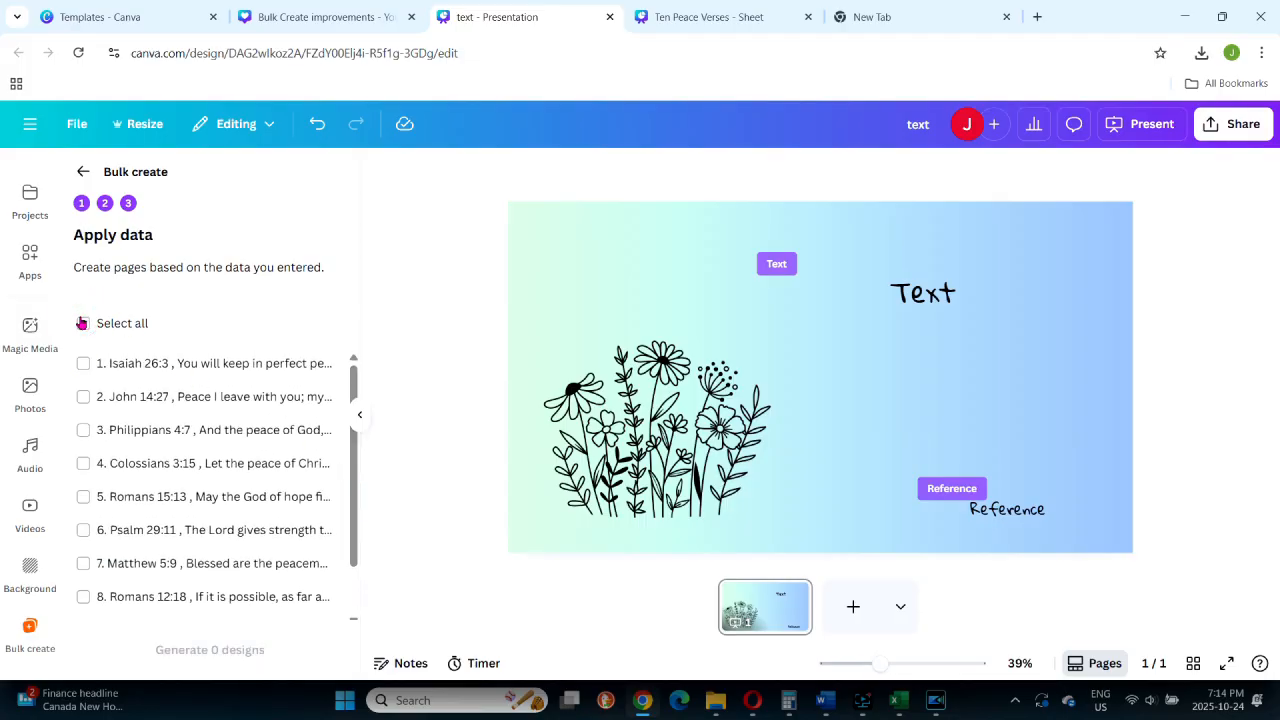
pyautogui.click(84, 324)
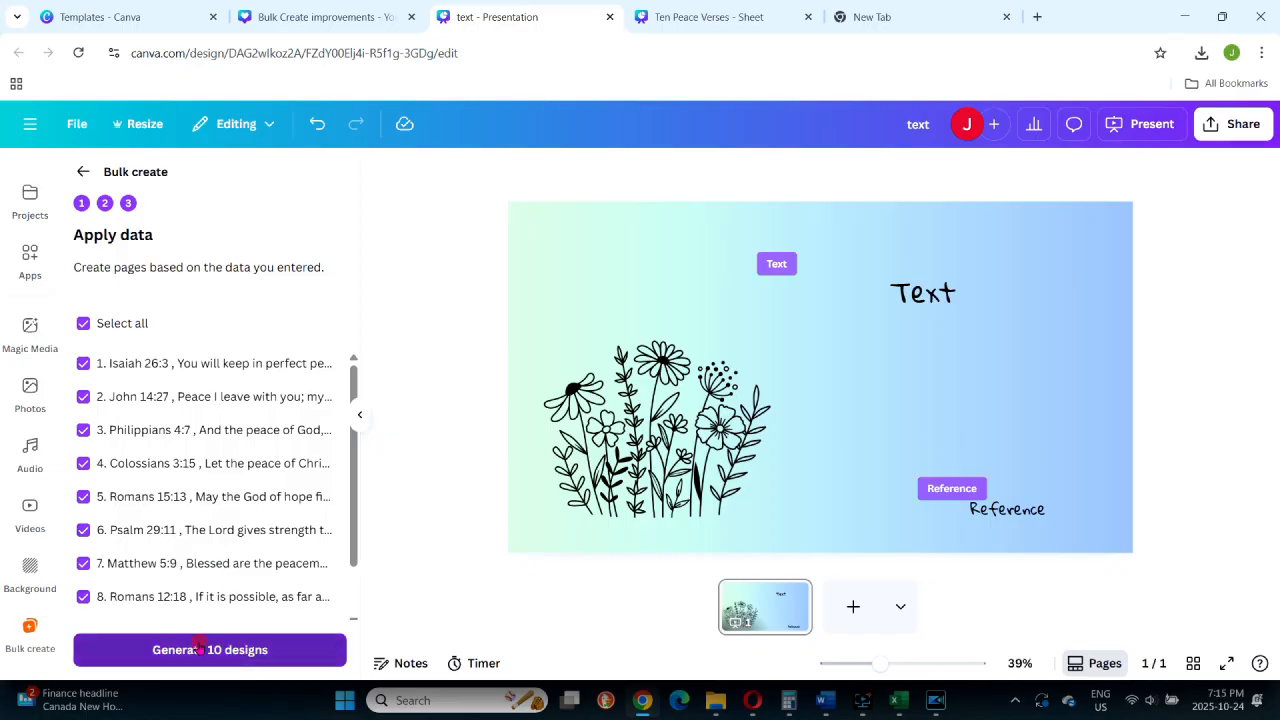
pyautogui.click(208, 648)
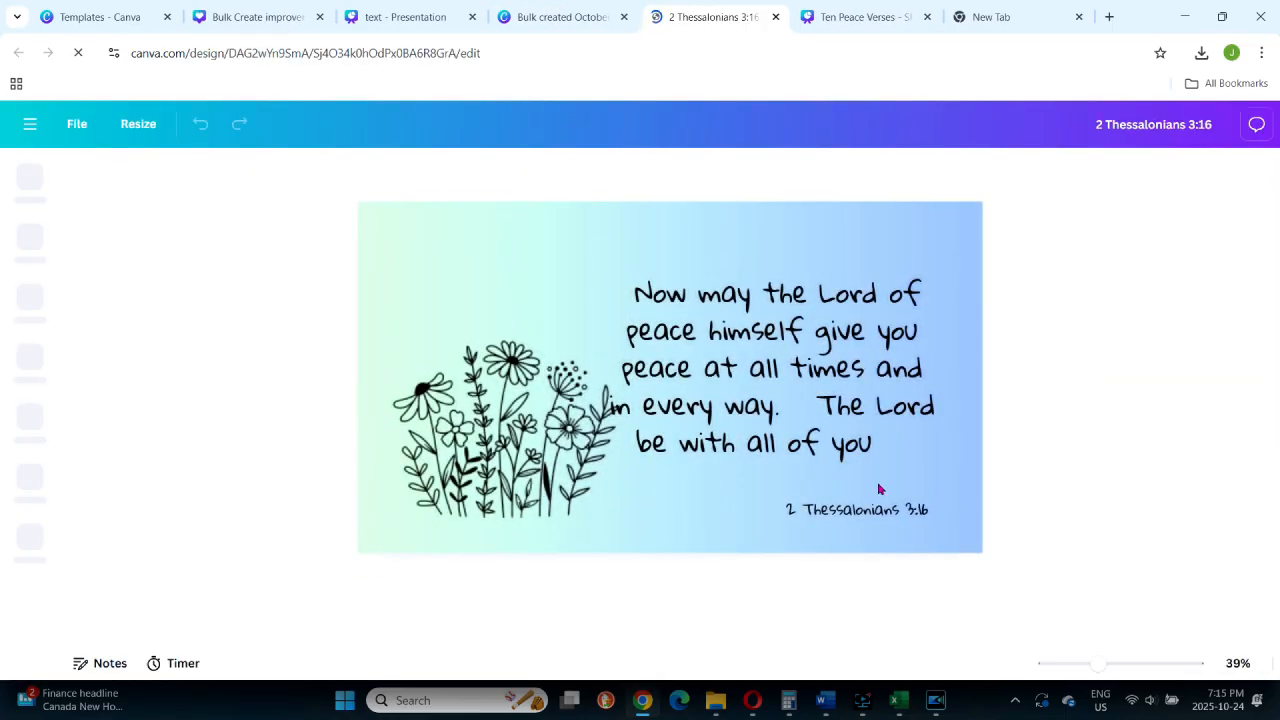
# Inspect the 2 Thessalonians 3:16 verse text and the bulk-created folder, returning to that design.
pyautogui.click(788, 368)
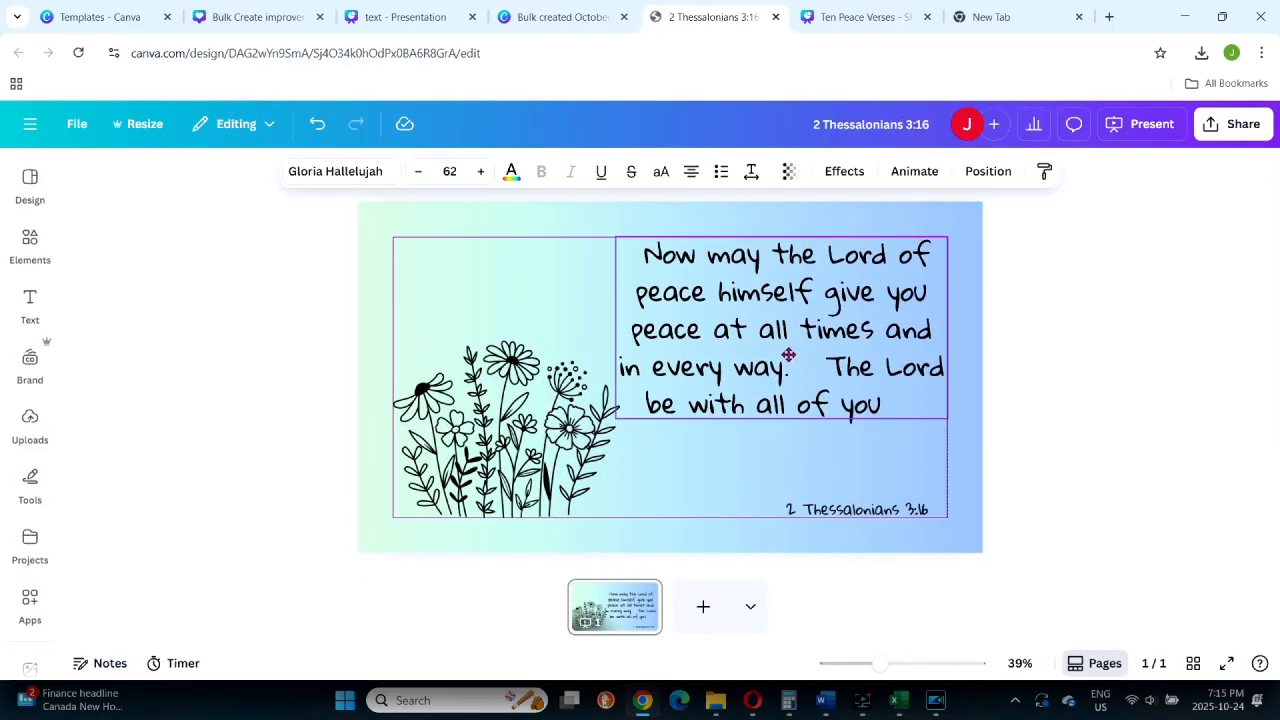
pyautogui.click(788, 356)
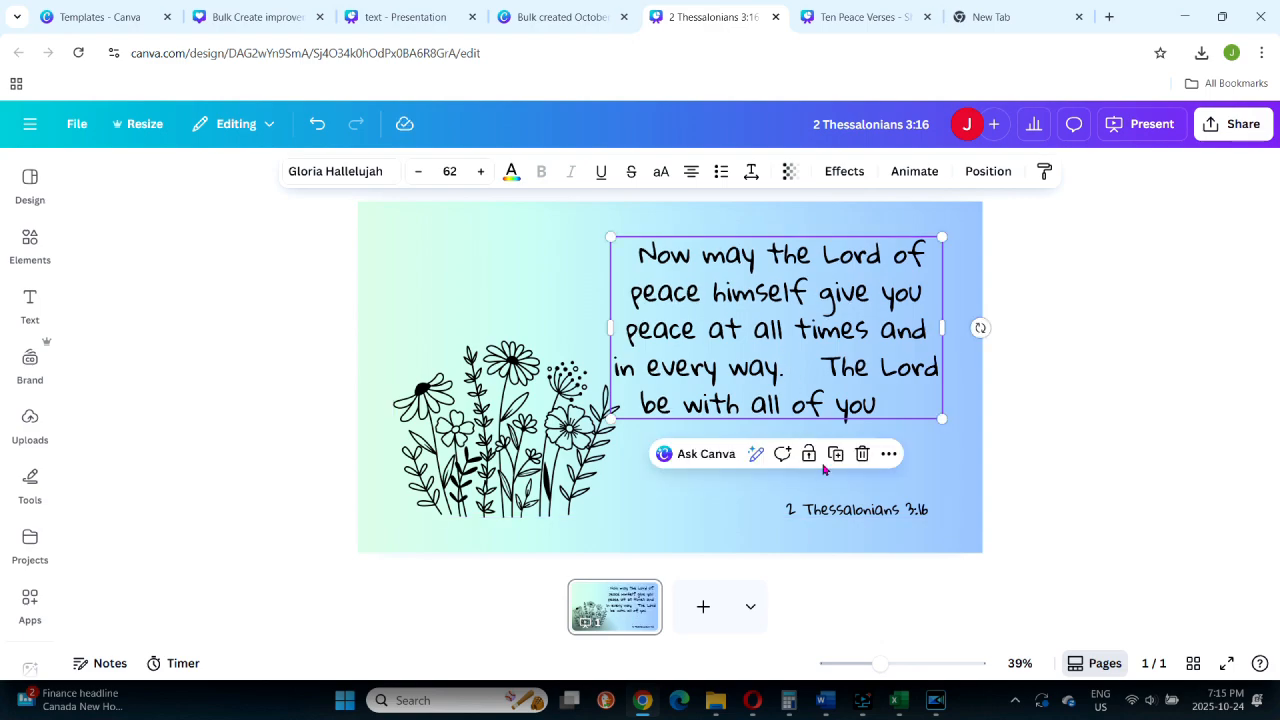
pyautogui.moveTo(1084, 484)
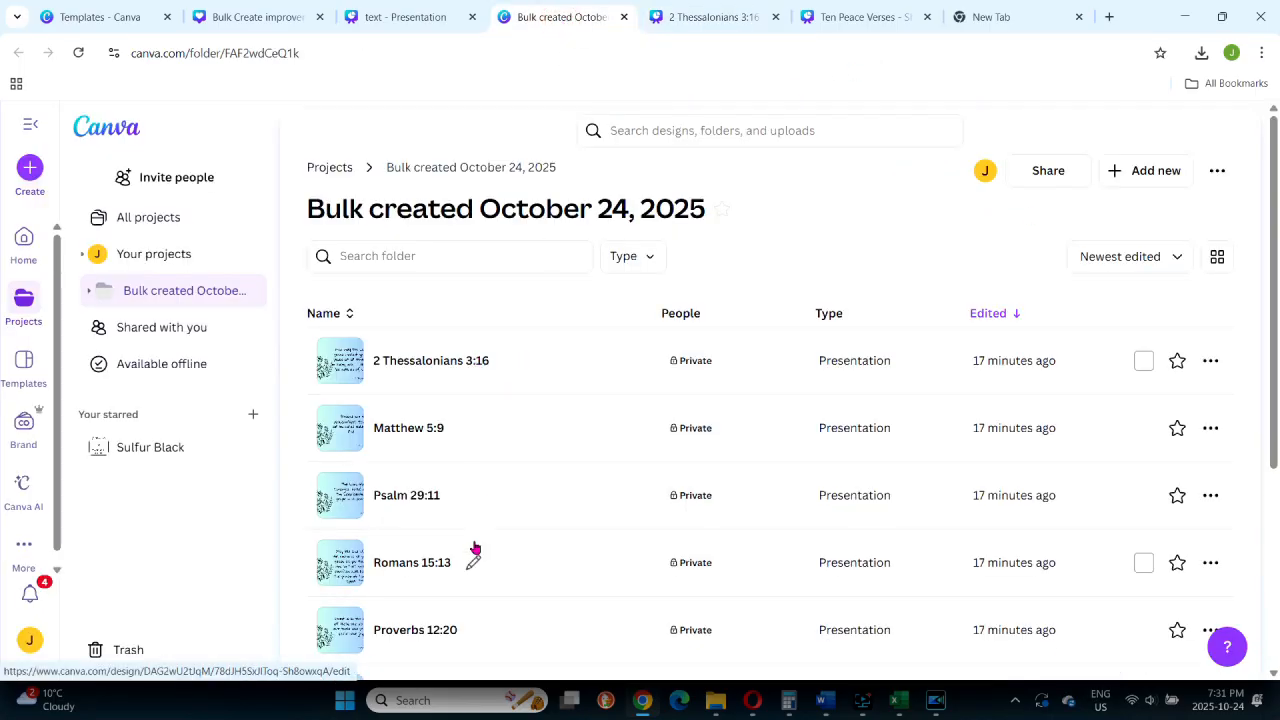
pyautogui.click(704, 16)
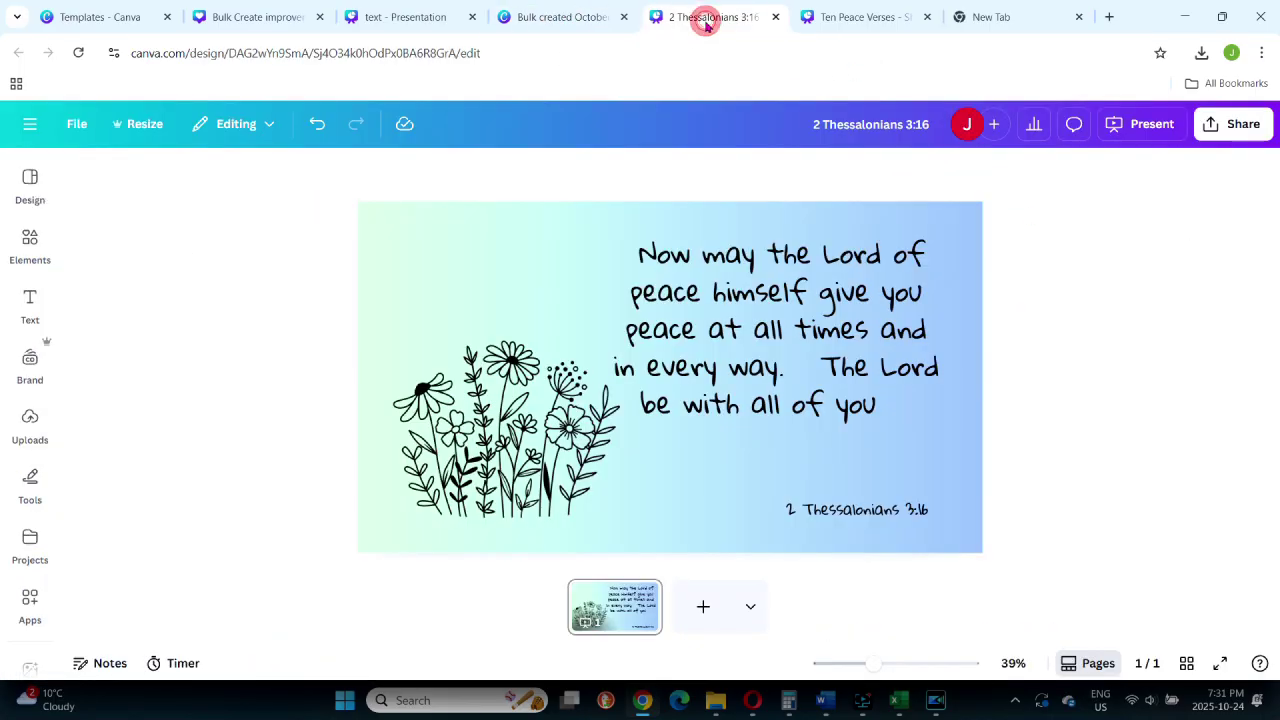
# Download the 2 Thessalonians 3:16 design as a PNG via Share > Download.
pyautogui.click(1242, 124)
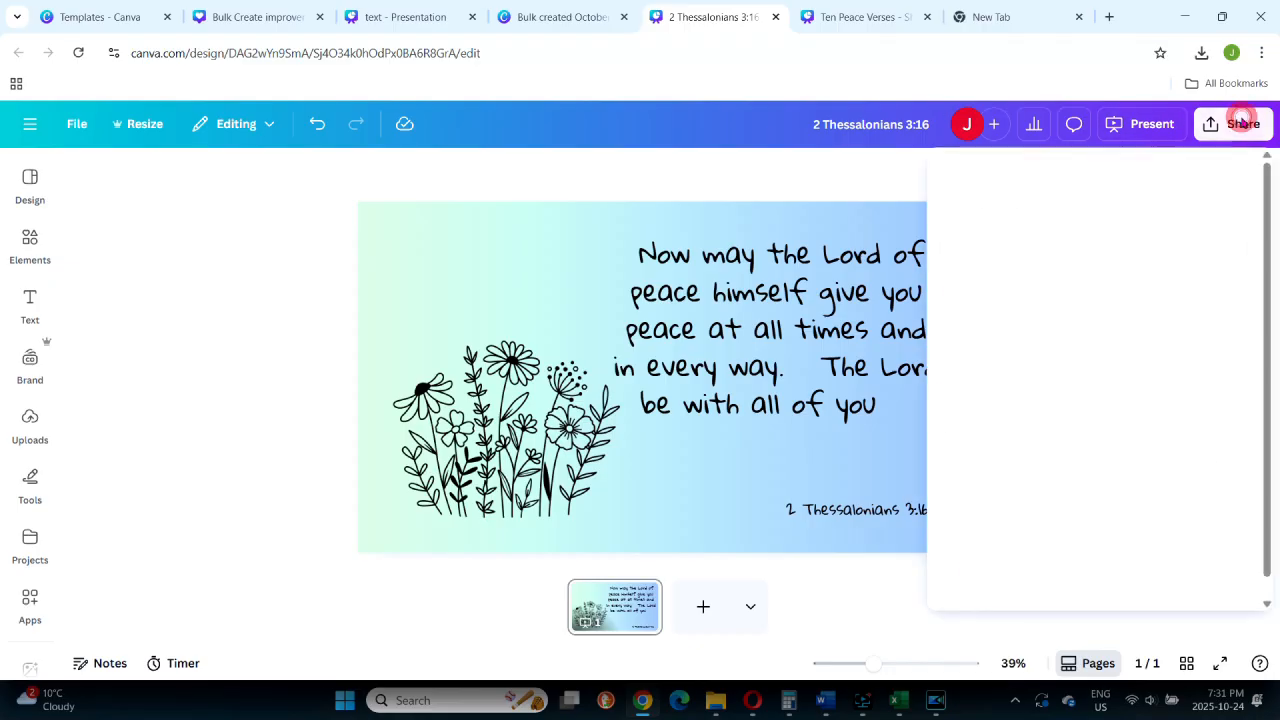
pyautogui.click(1232, 124)
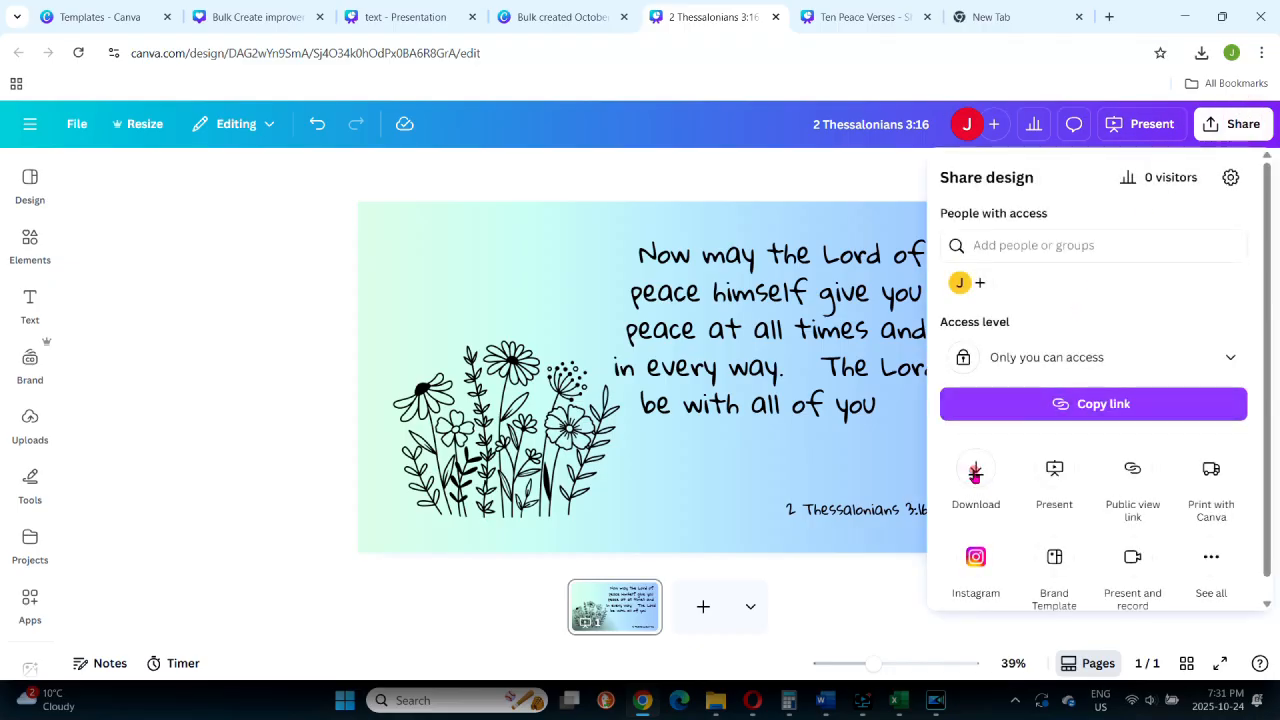
pyautogui.click(976, 470)
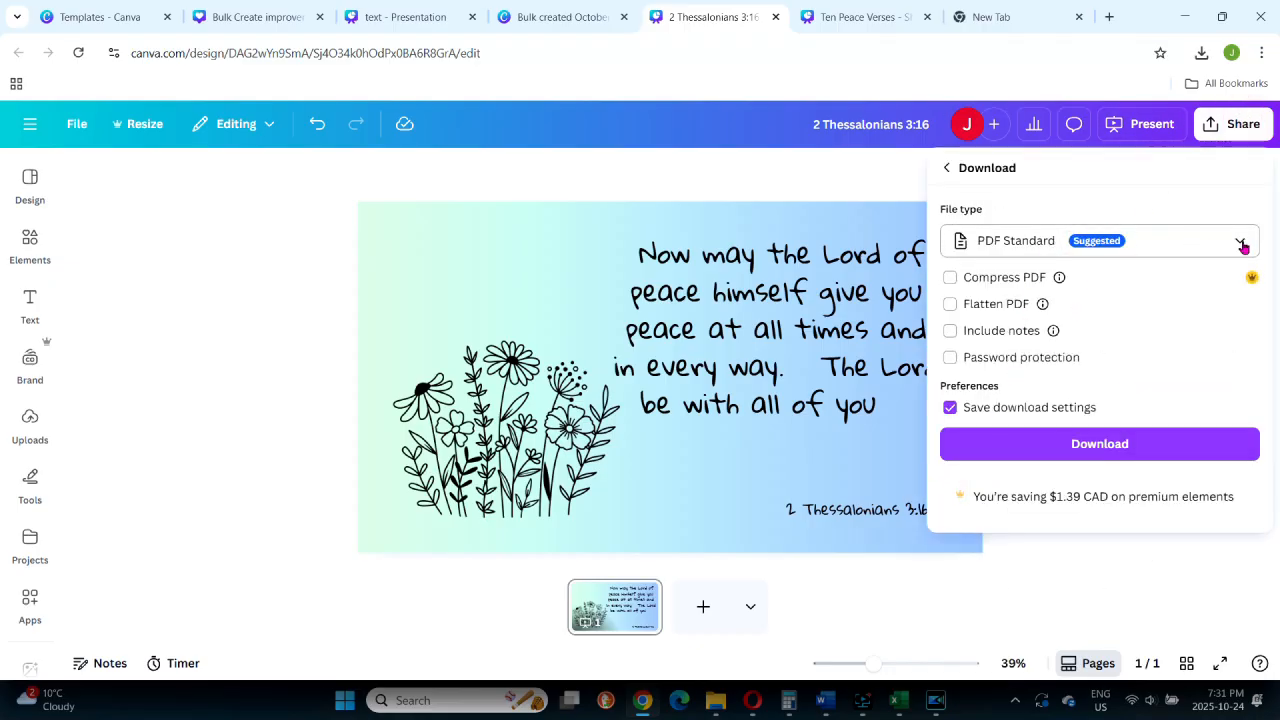
pyautogui.click(1242, 240)
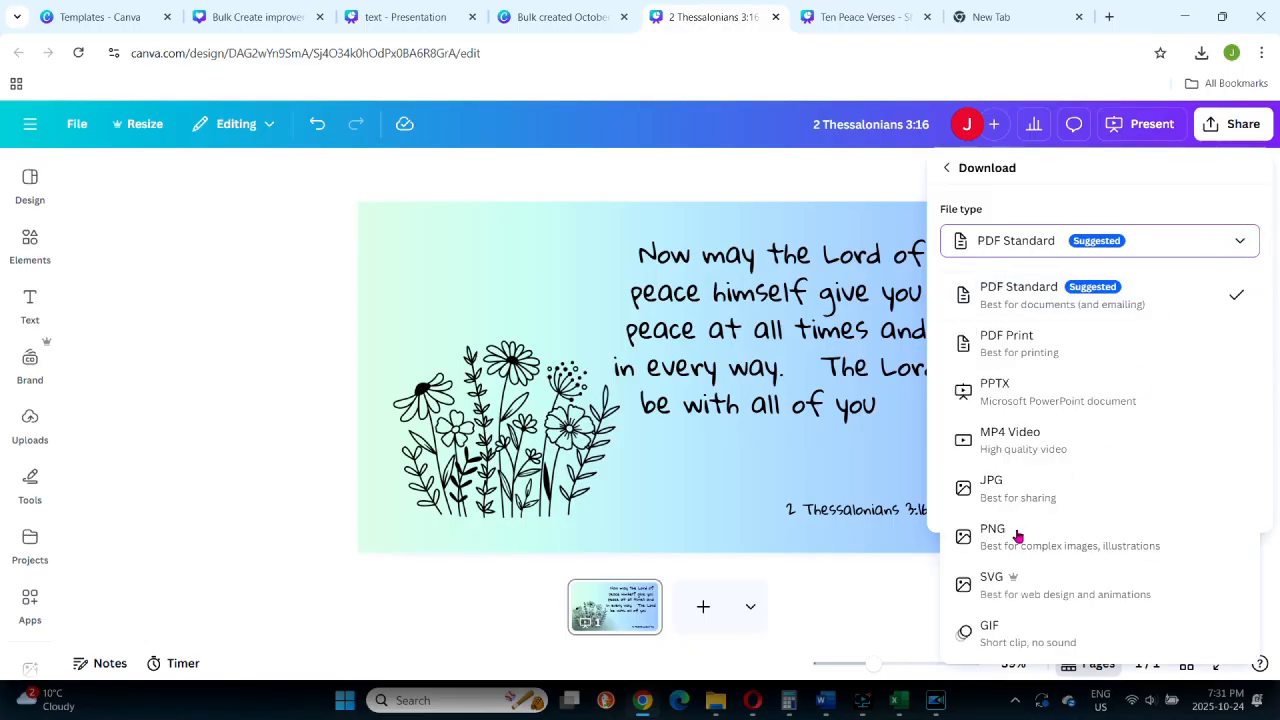
pyautogui.click(992, 528)
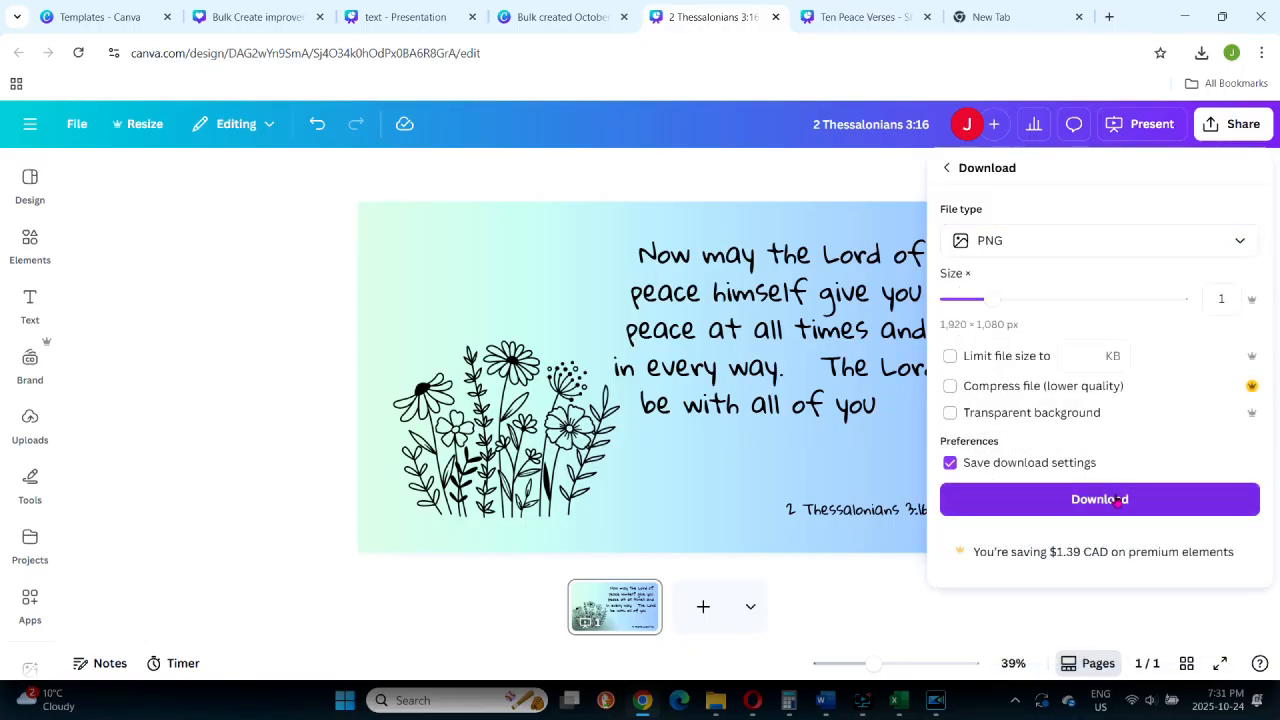
pyautogui.click(1100, 500)
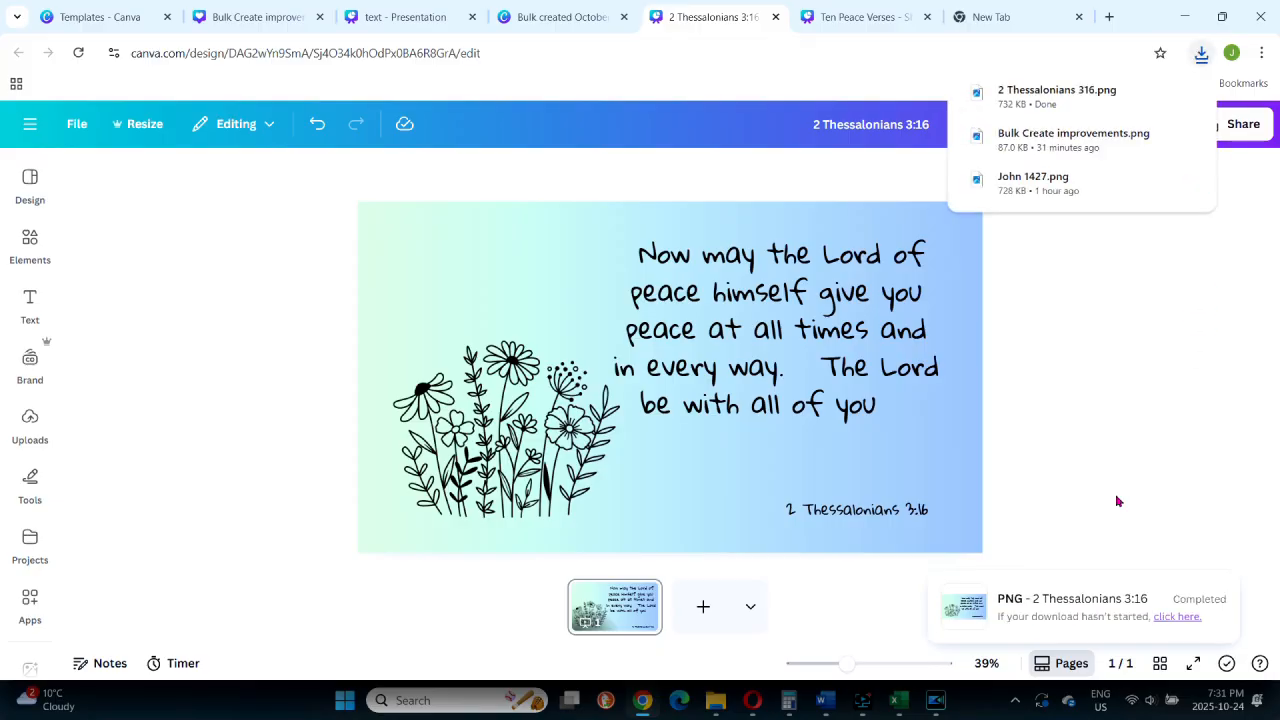
pyautogui.moveTo(1112, 388)
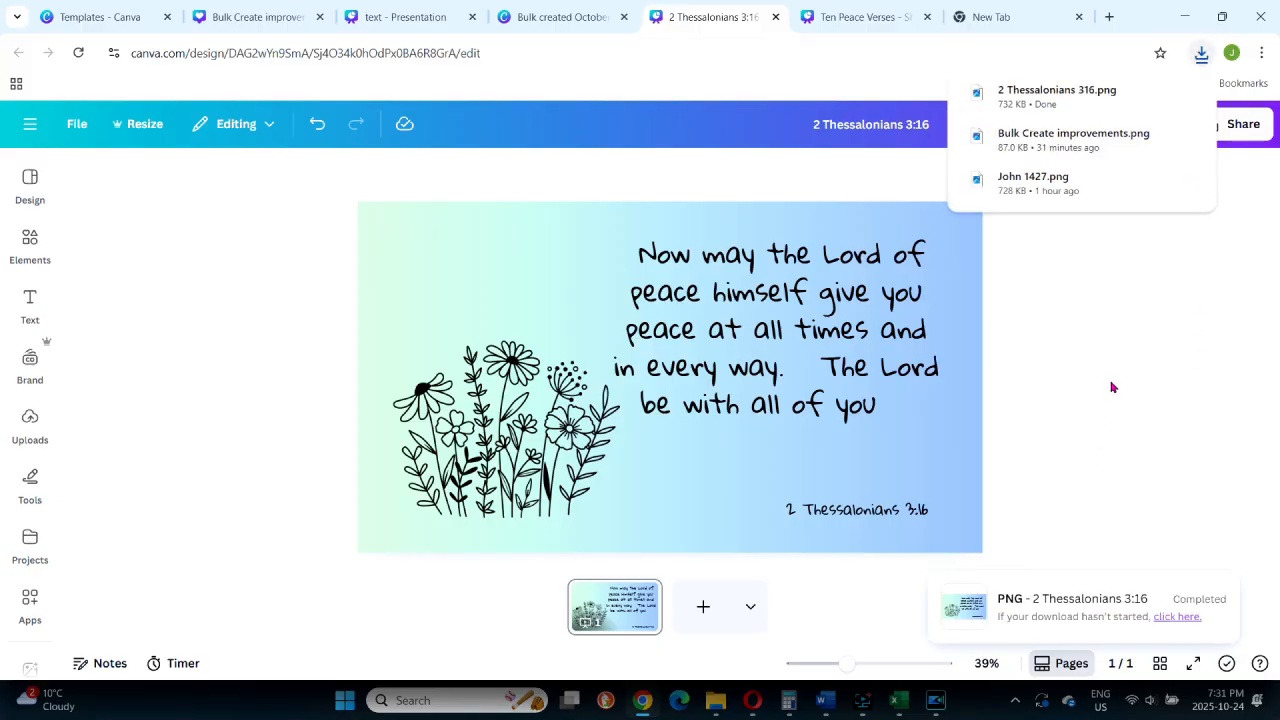